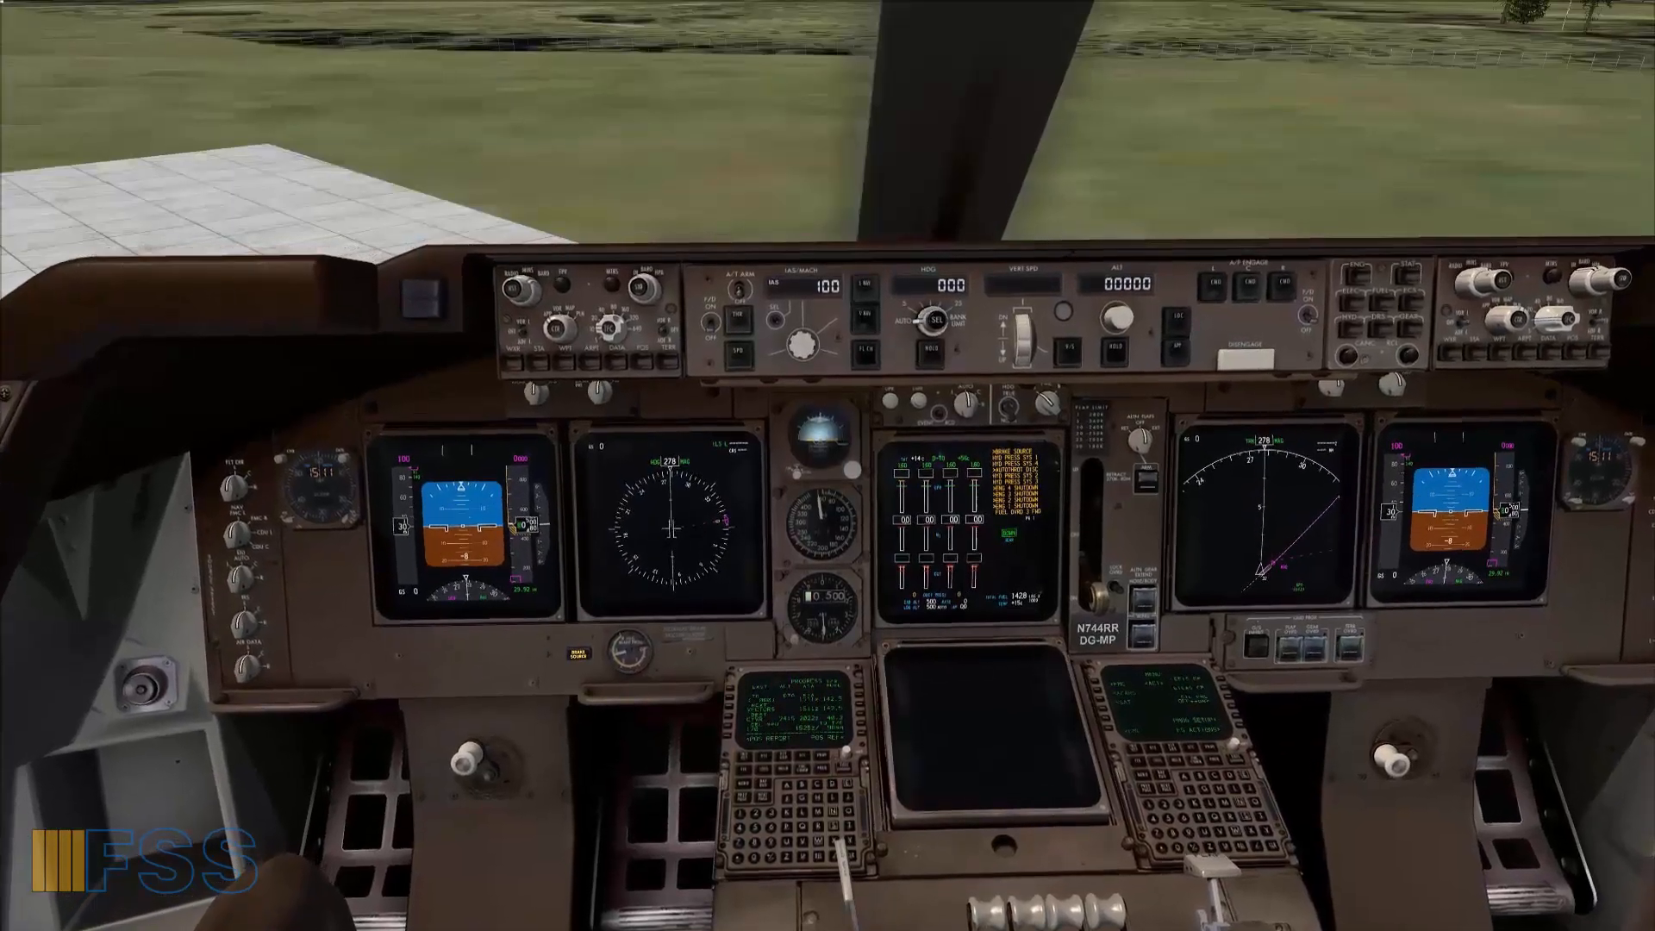
pyautogui.moveTo(828, 465)
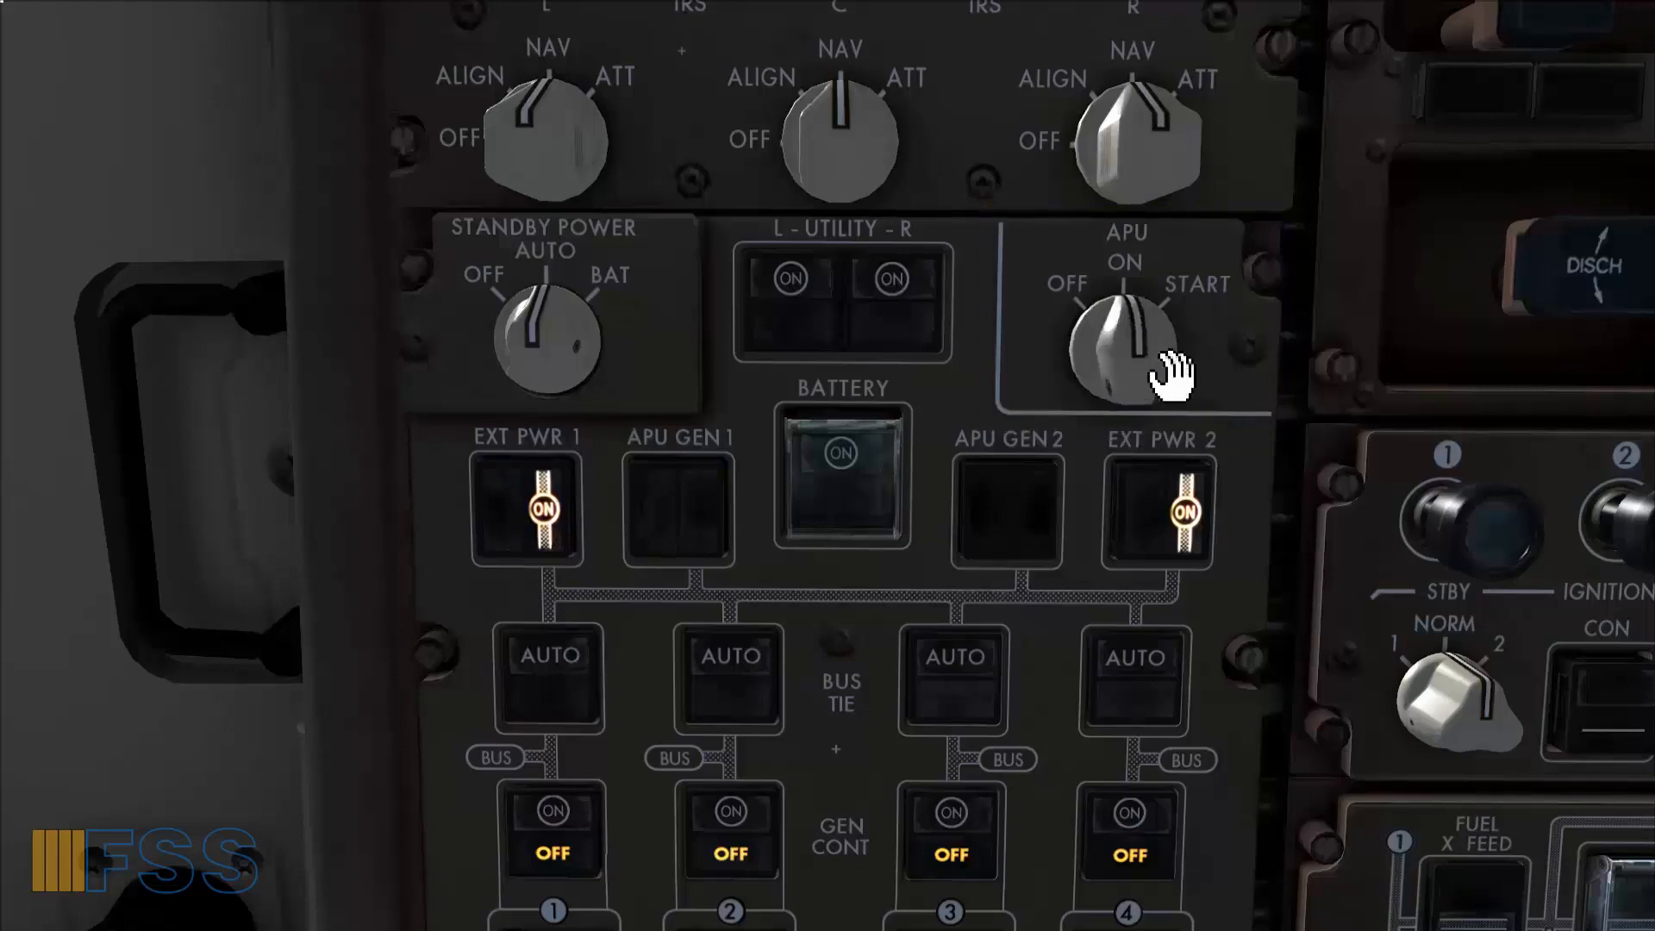
# Turn the APU selector to START and cancel the EICAS caution messages.
pyautogui.click(1129, 337)
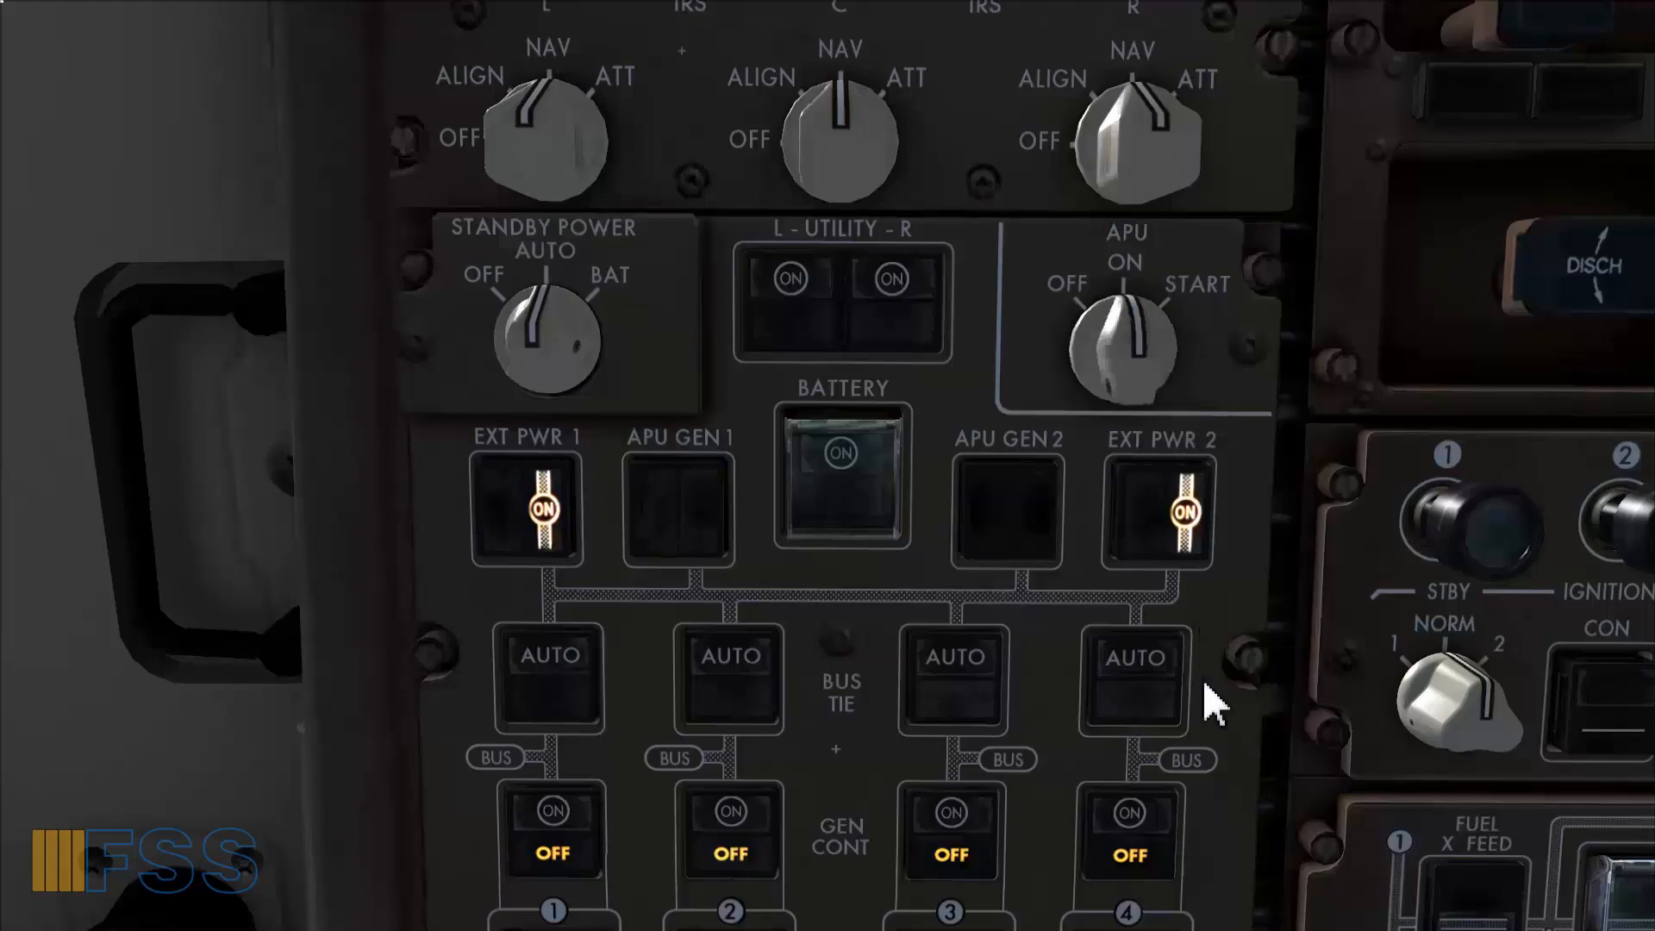
pyautogui.moveTo(1219, 771)
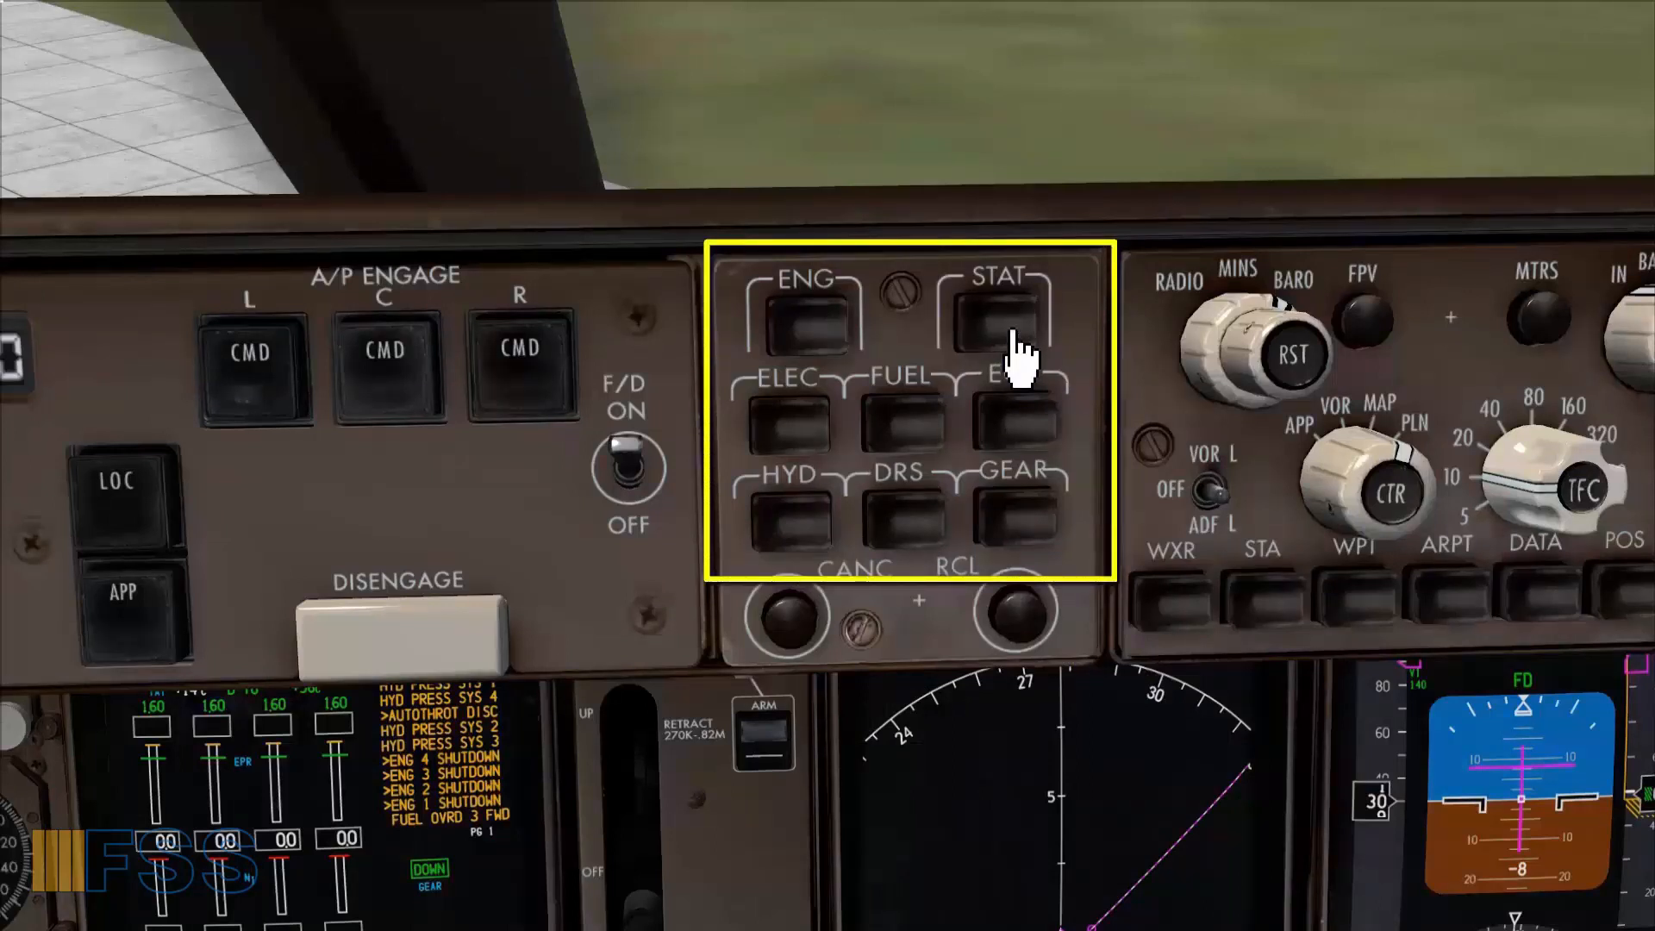
pyautogui.click(1003, 312)
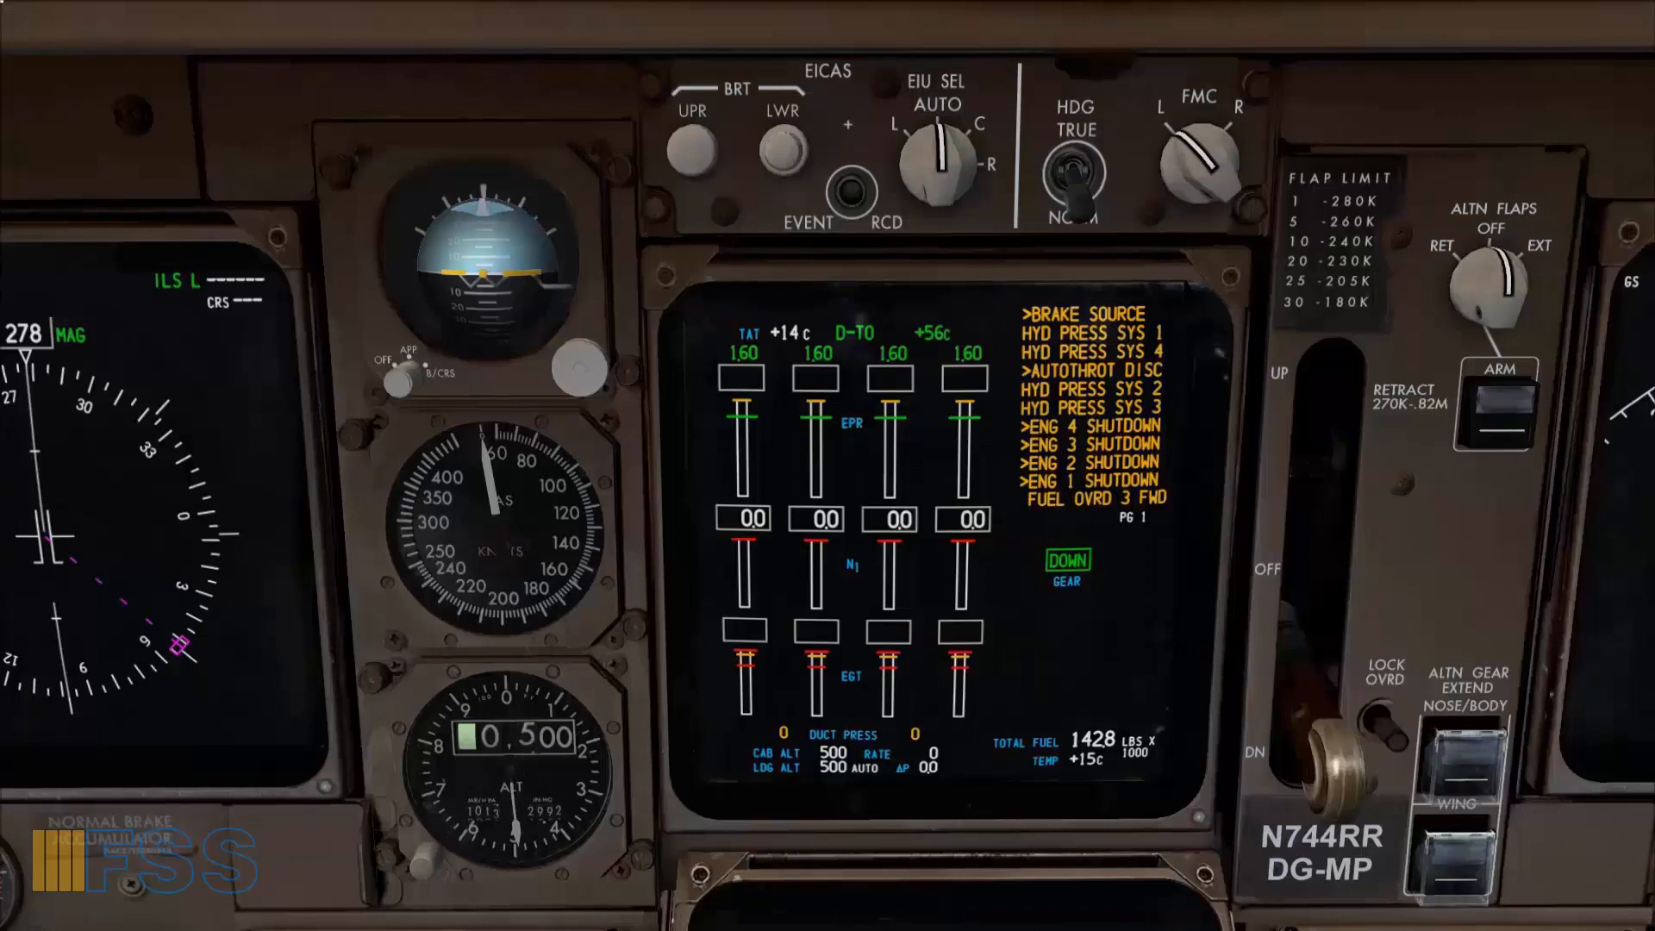
pyautogui.click(1082, 406)
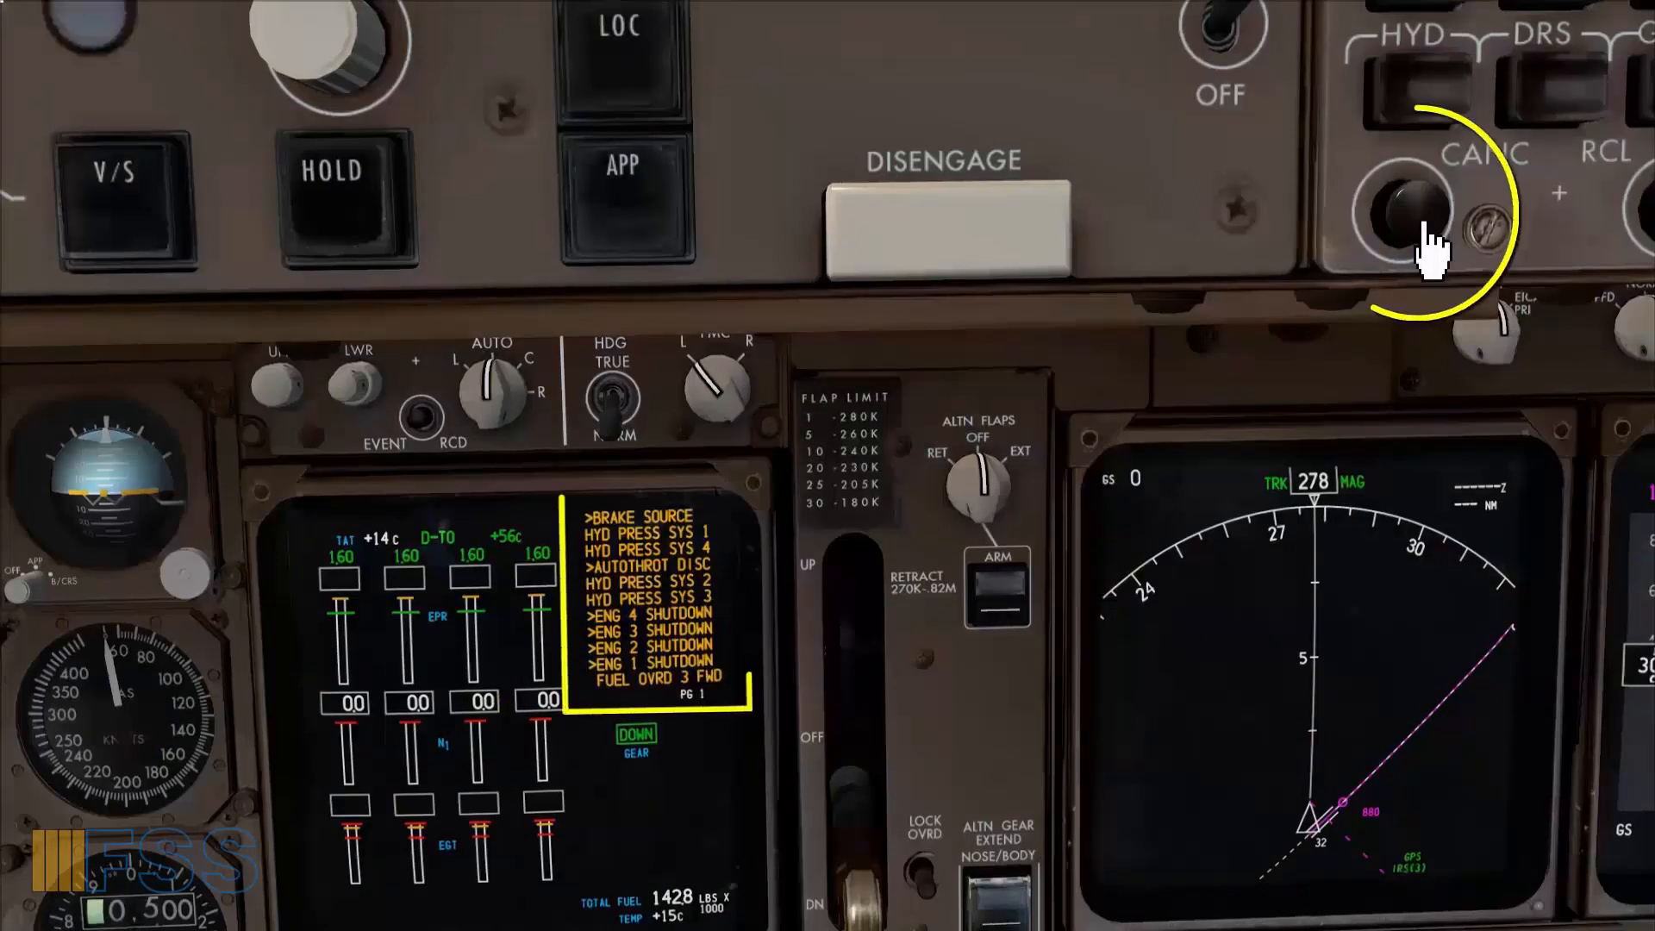
pyautogui.click(1414, 210)
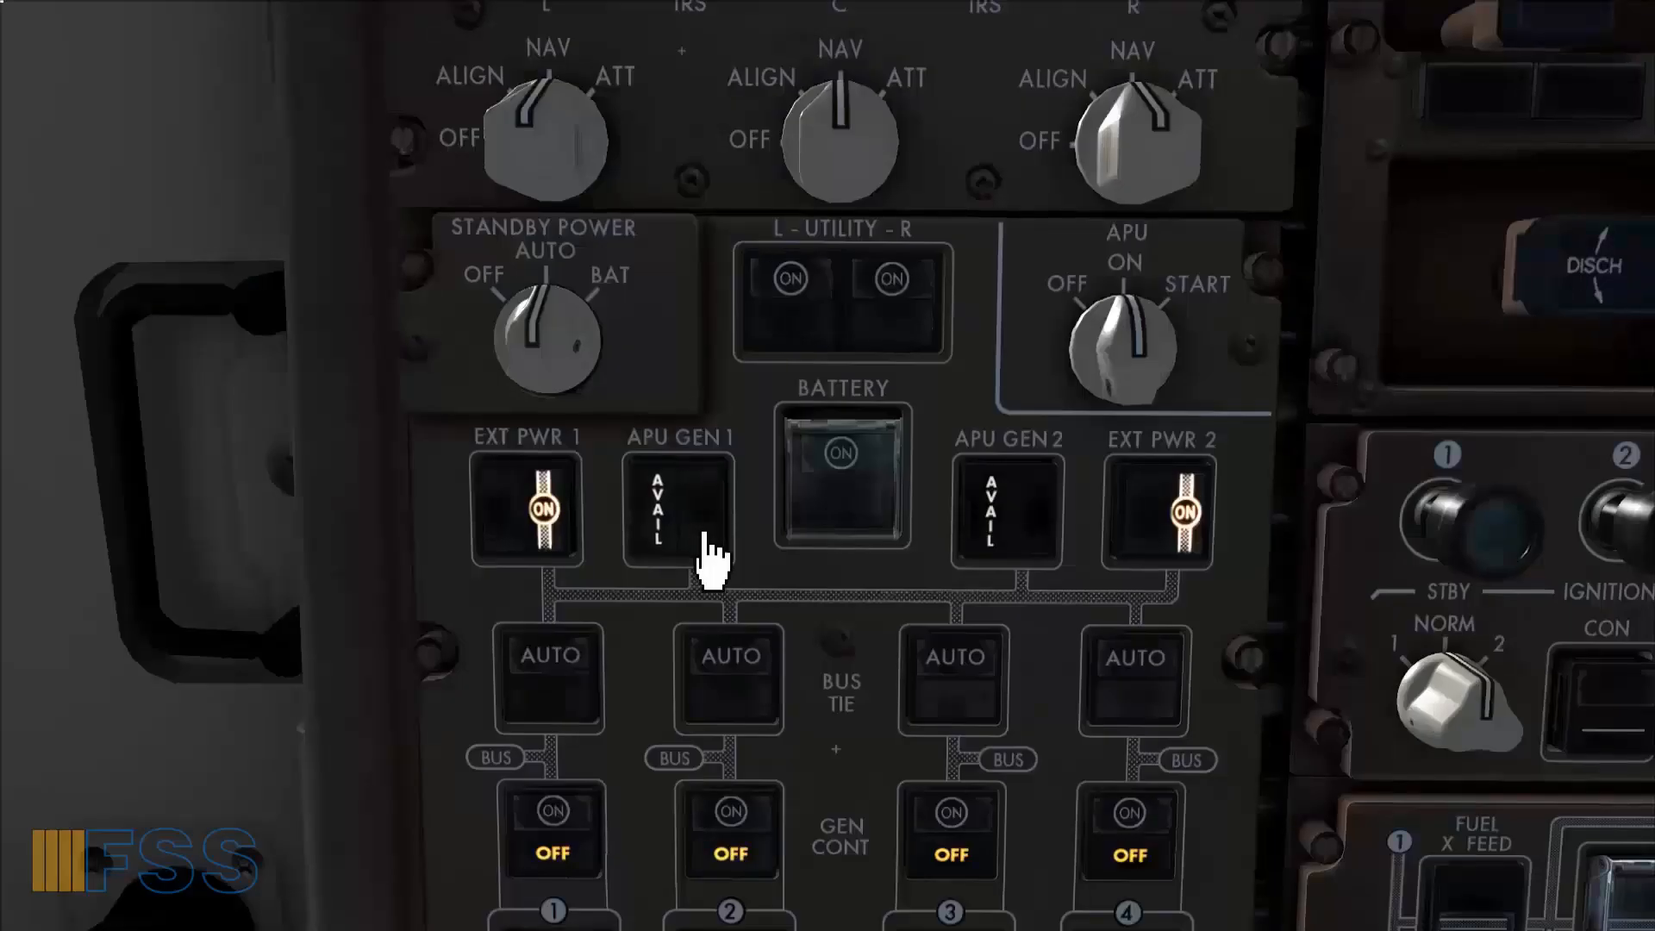
# Put APU generators 1 and 2 online once AVAIL shows.
pyautogui.click(677, 510)
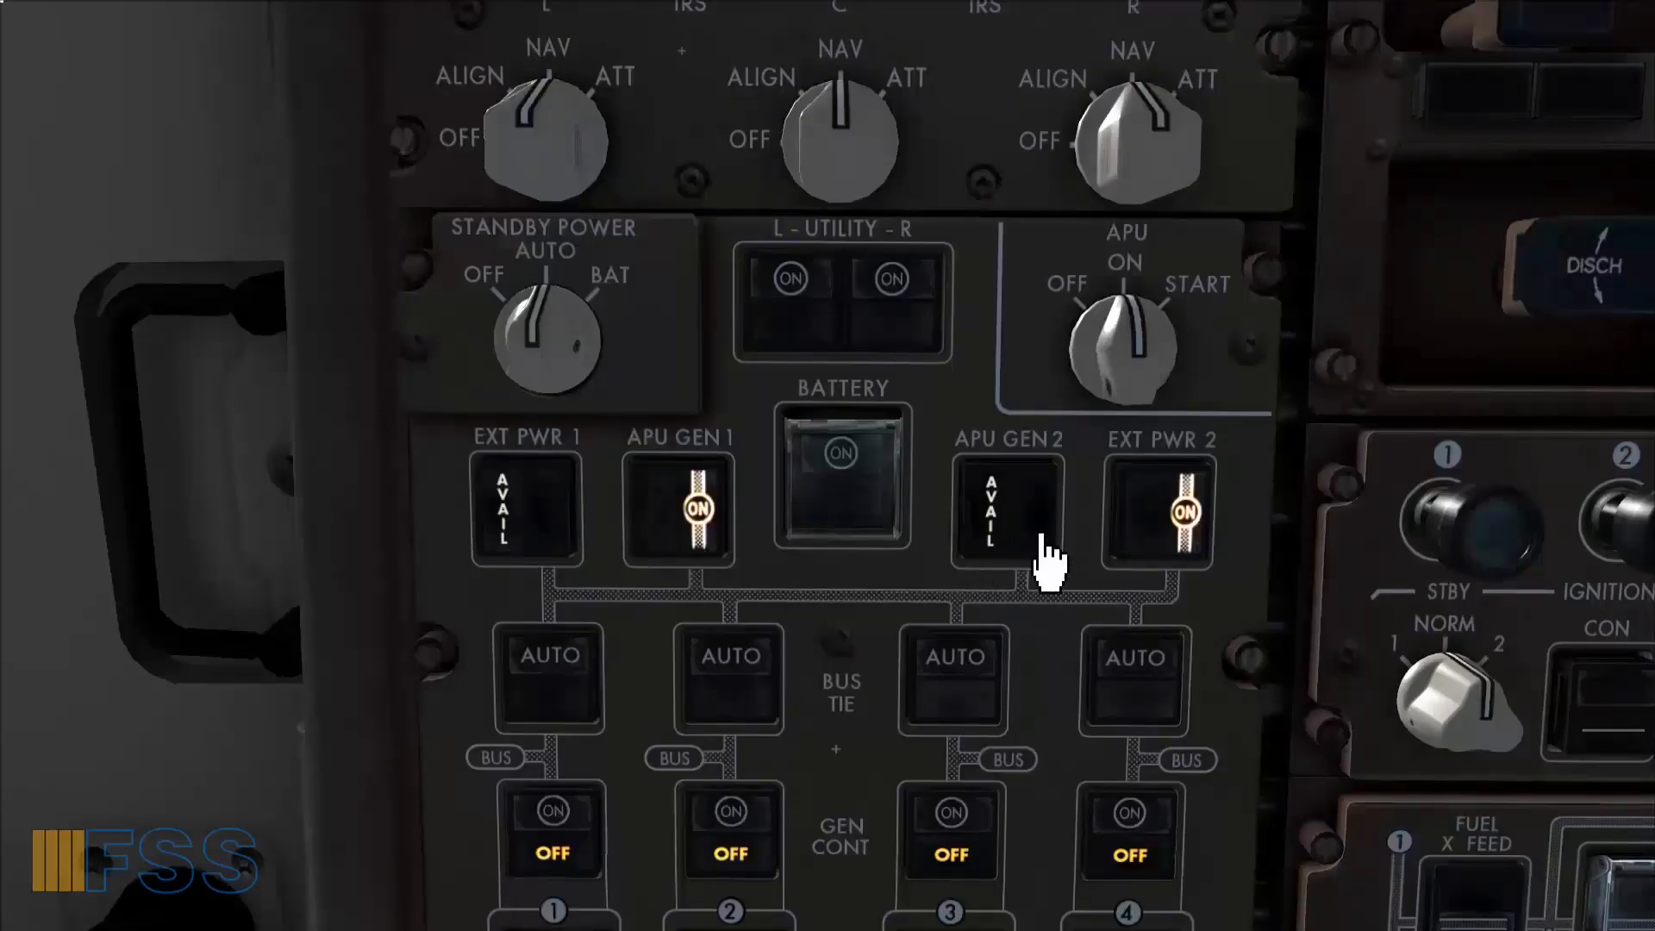
pyautogui.click(1007, 511)
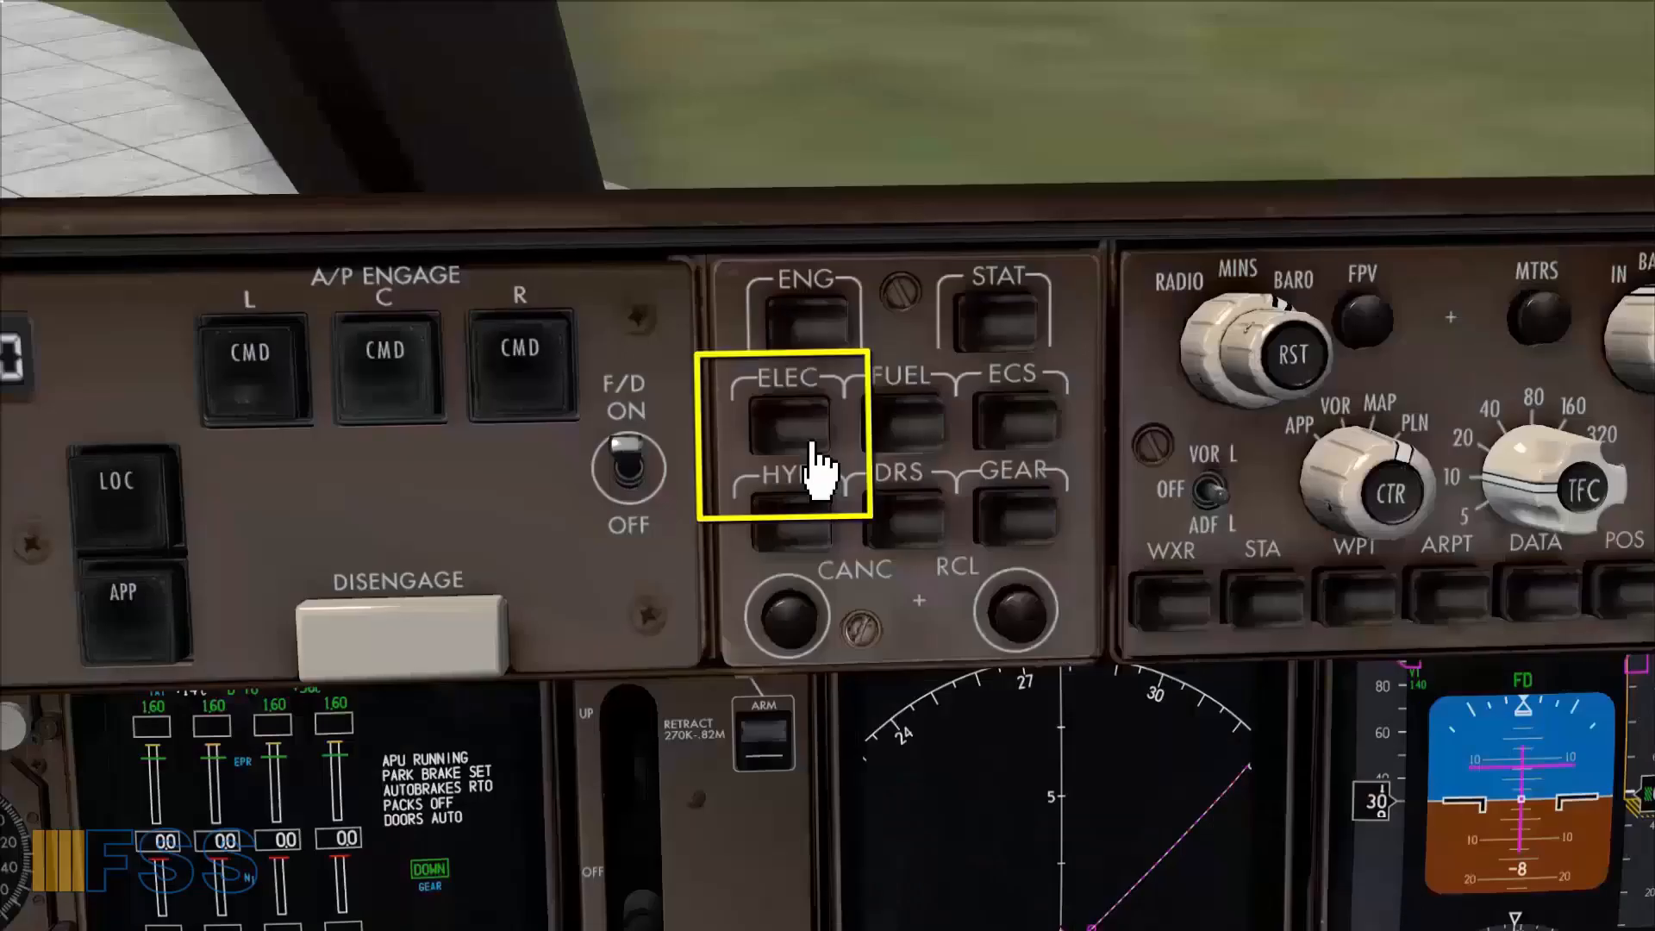
pyautogui.moveTo(939, 723)
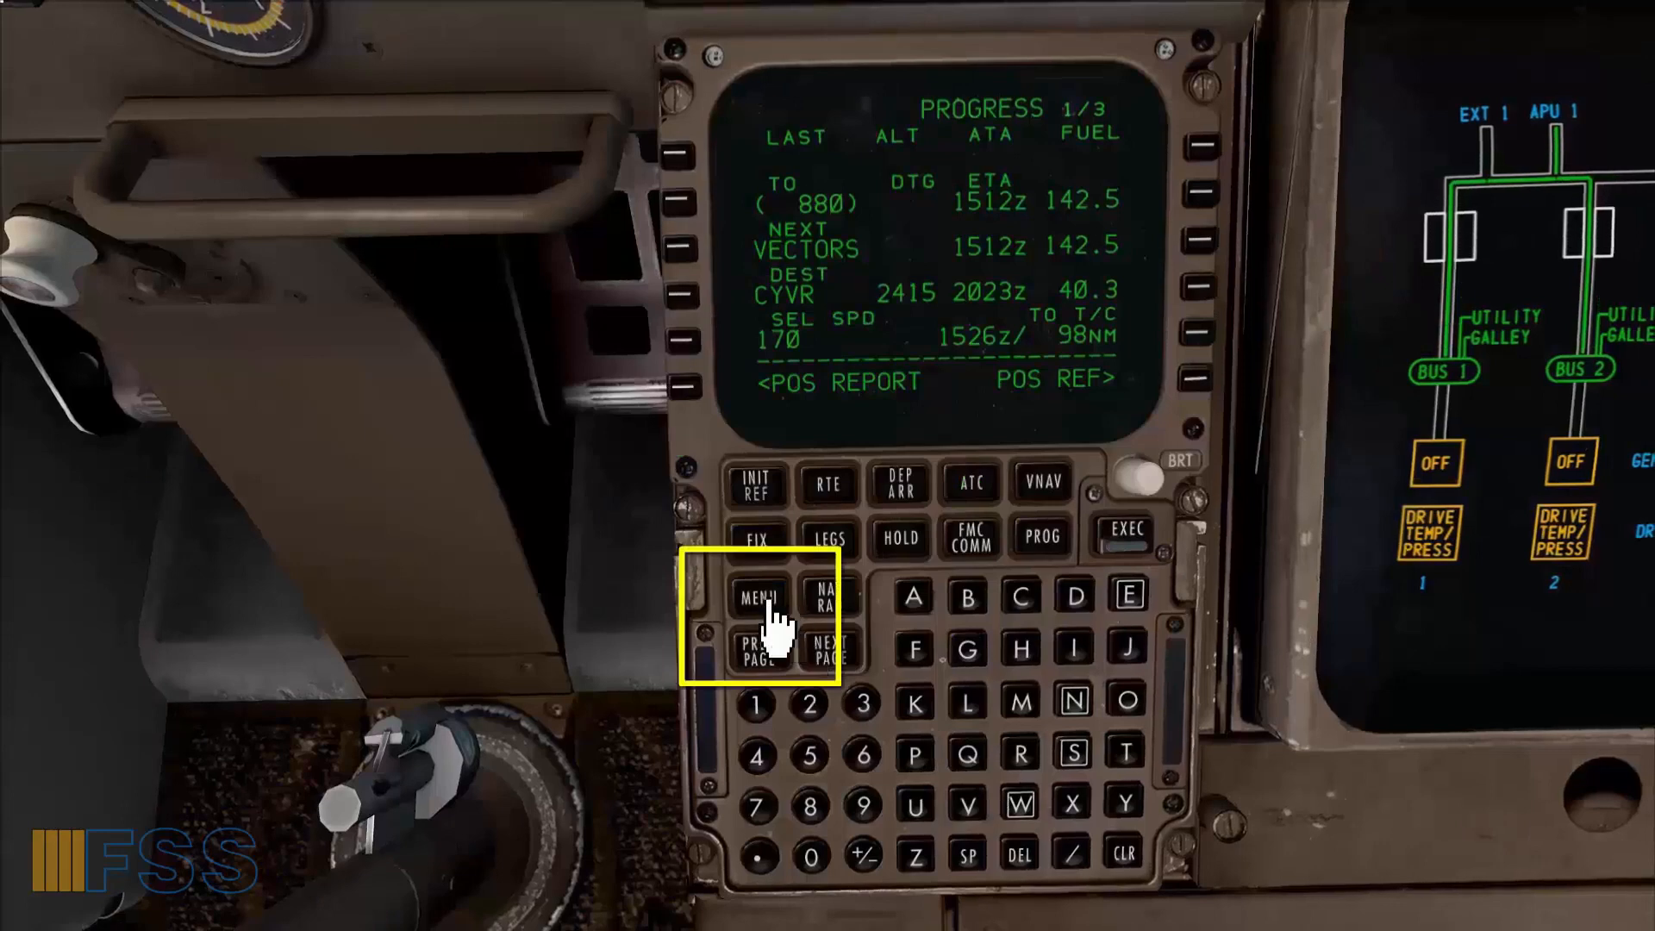
# From the CDU MENU reach FS ACTIONS > GROUND CONNECTIONS and release the ground air conditioning unit.
pyautogui.click(757, 595)
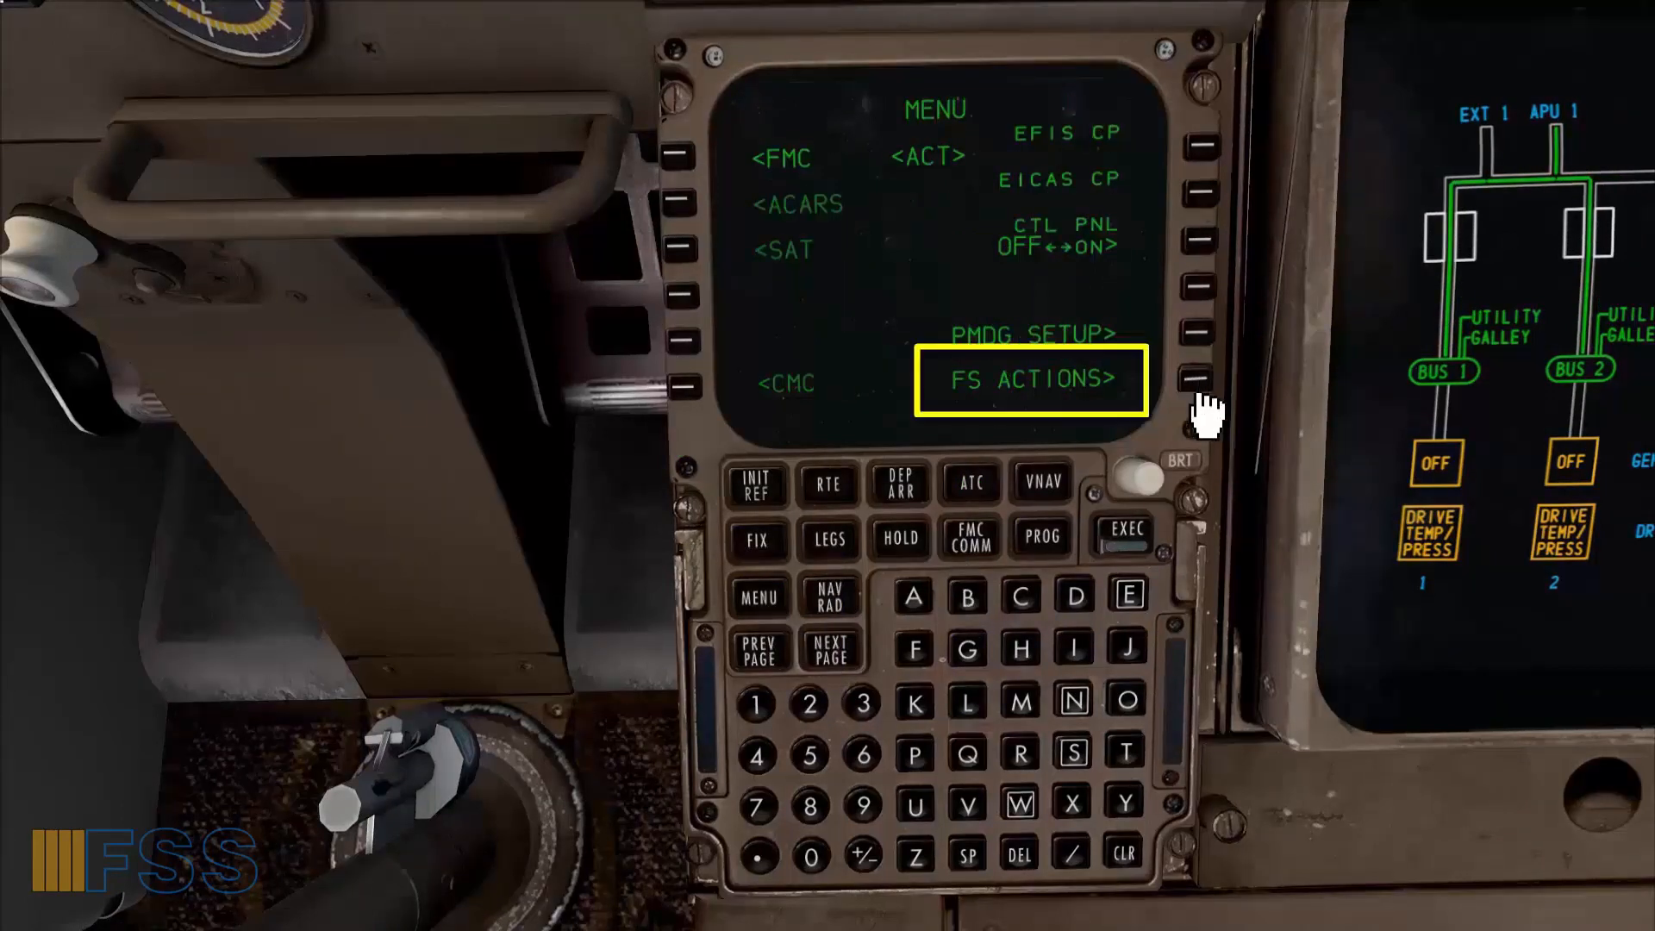
pyautogui.click(1210, 377)
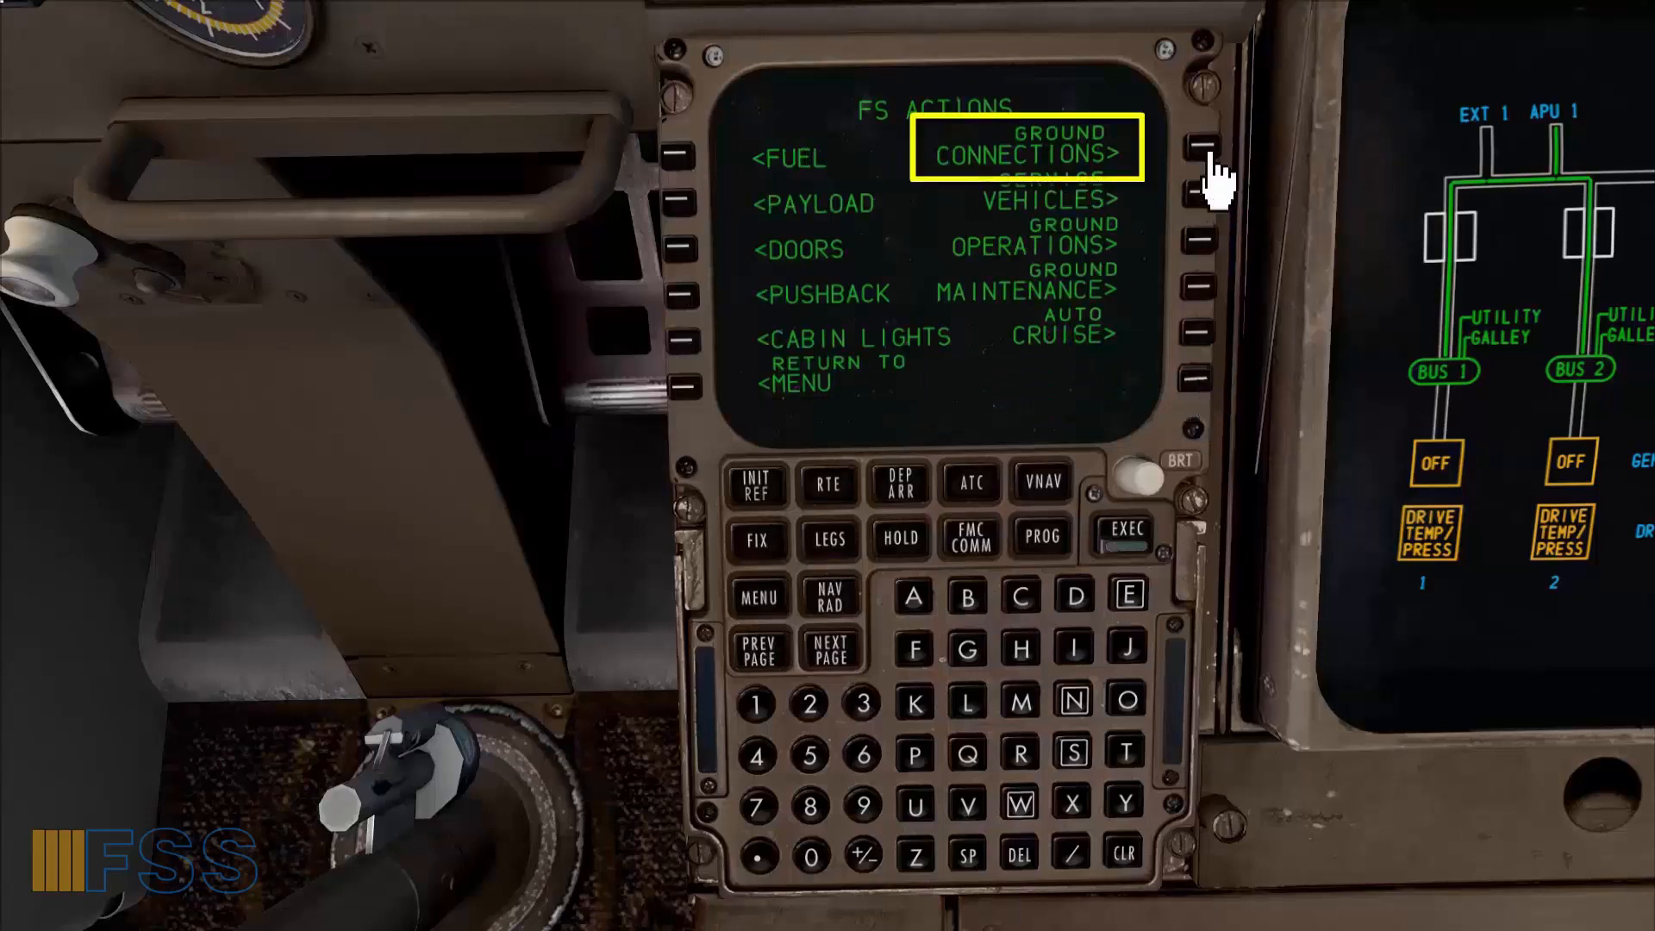
pyautogui.click(1193, 149)
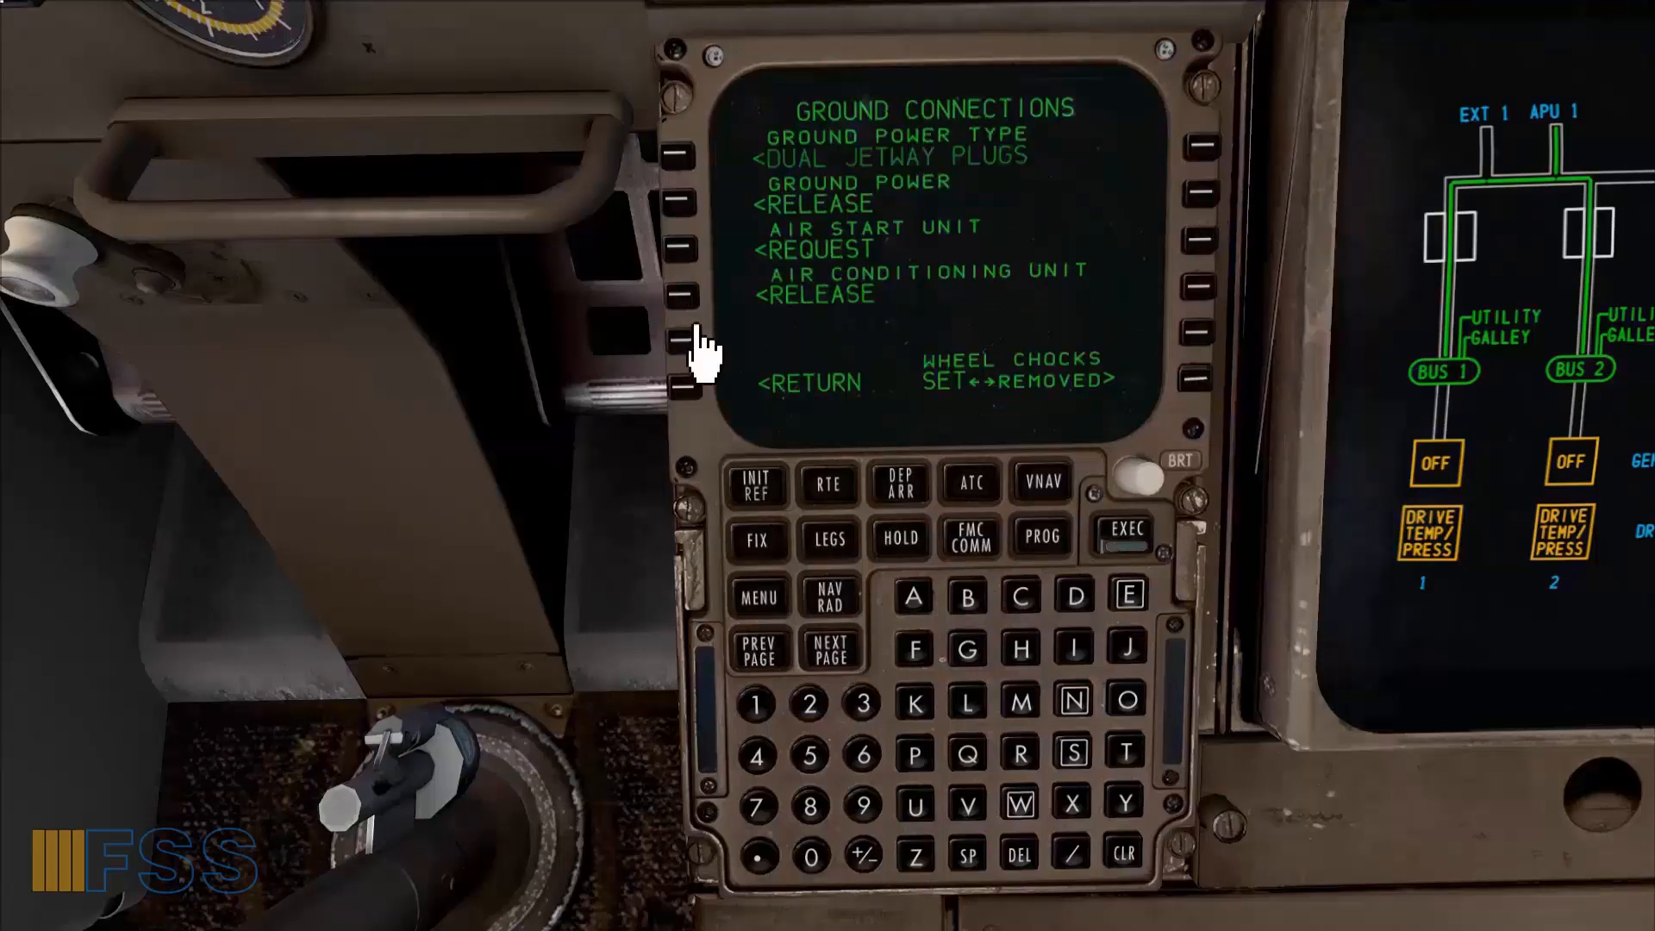
pyautogui.click(676, 293)
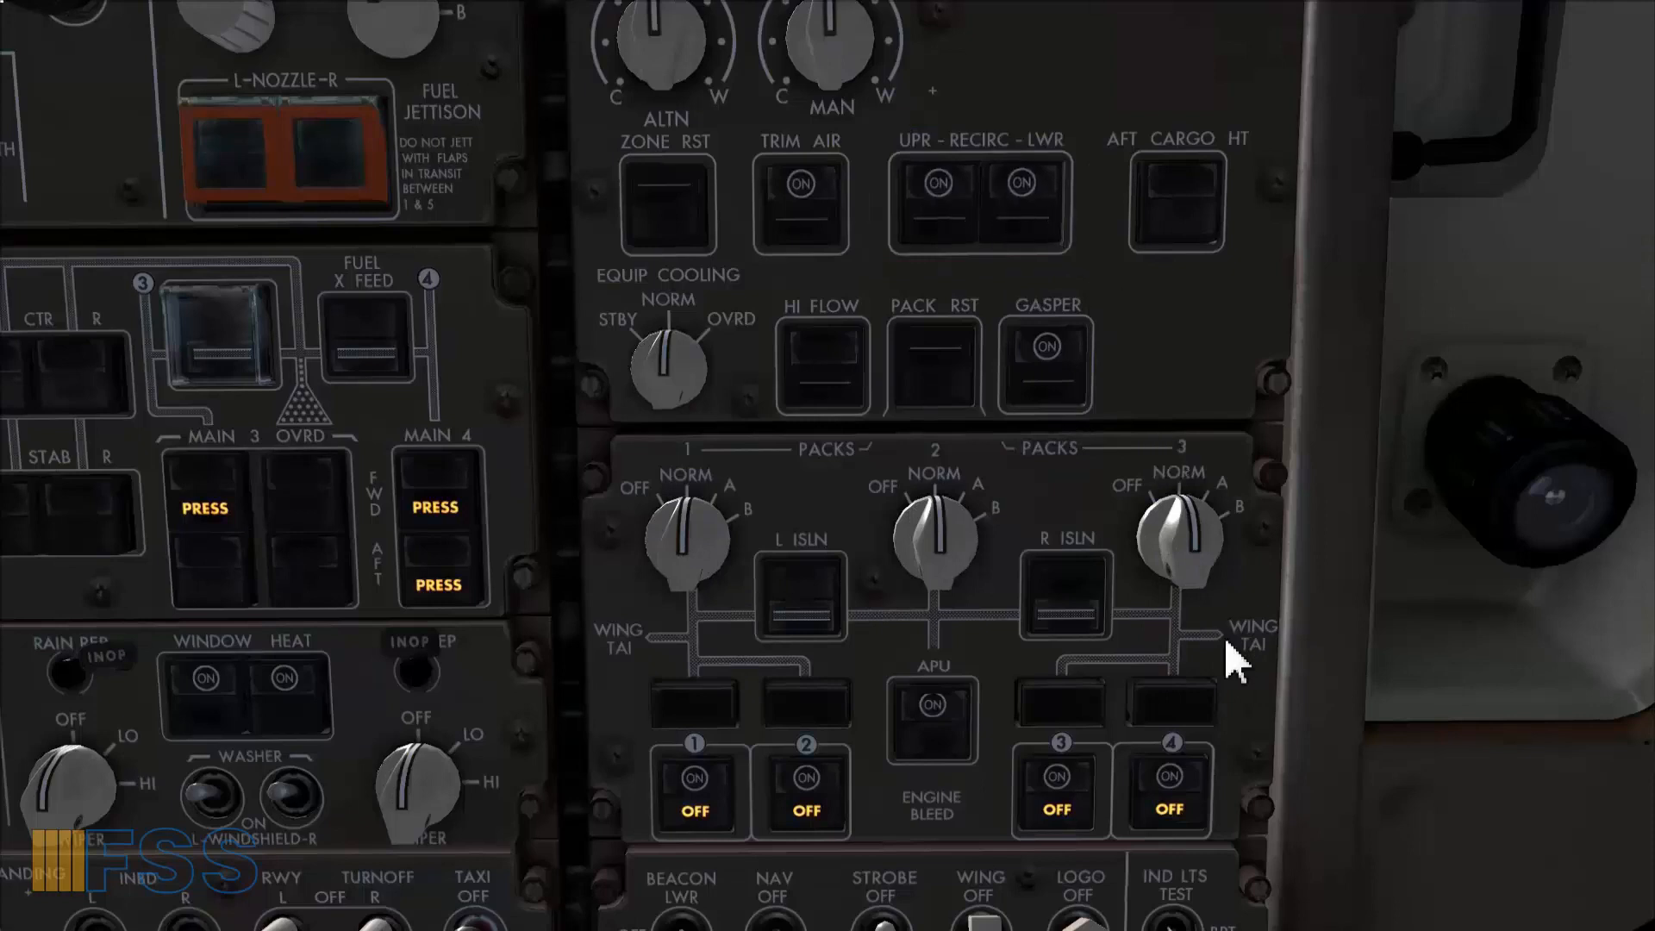
pyautogui.moveTo(1308, 771)
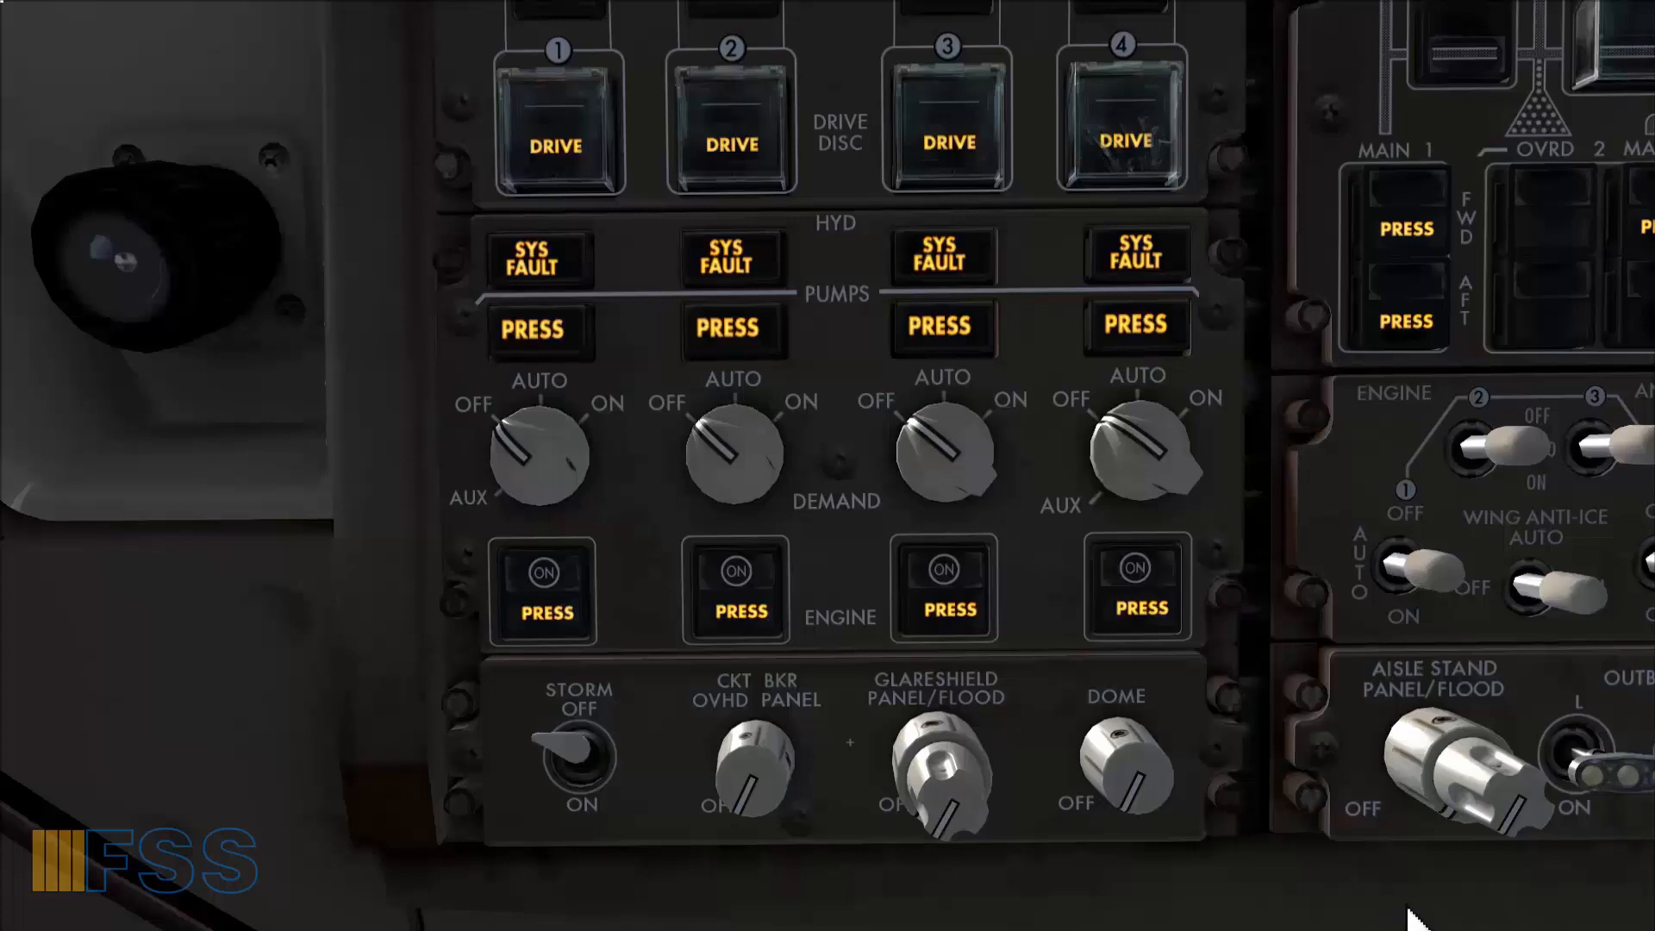
pyautogui.moveTo(1144, 486)
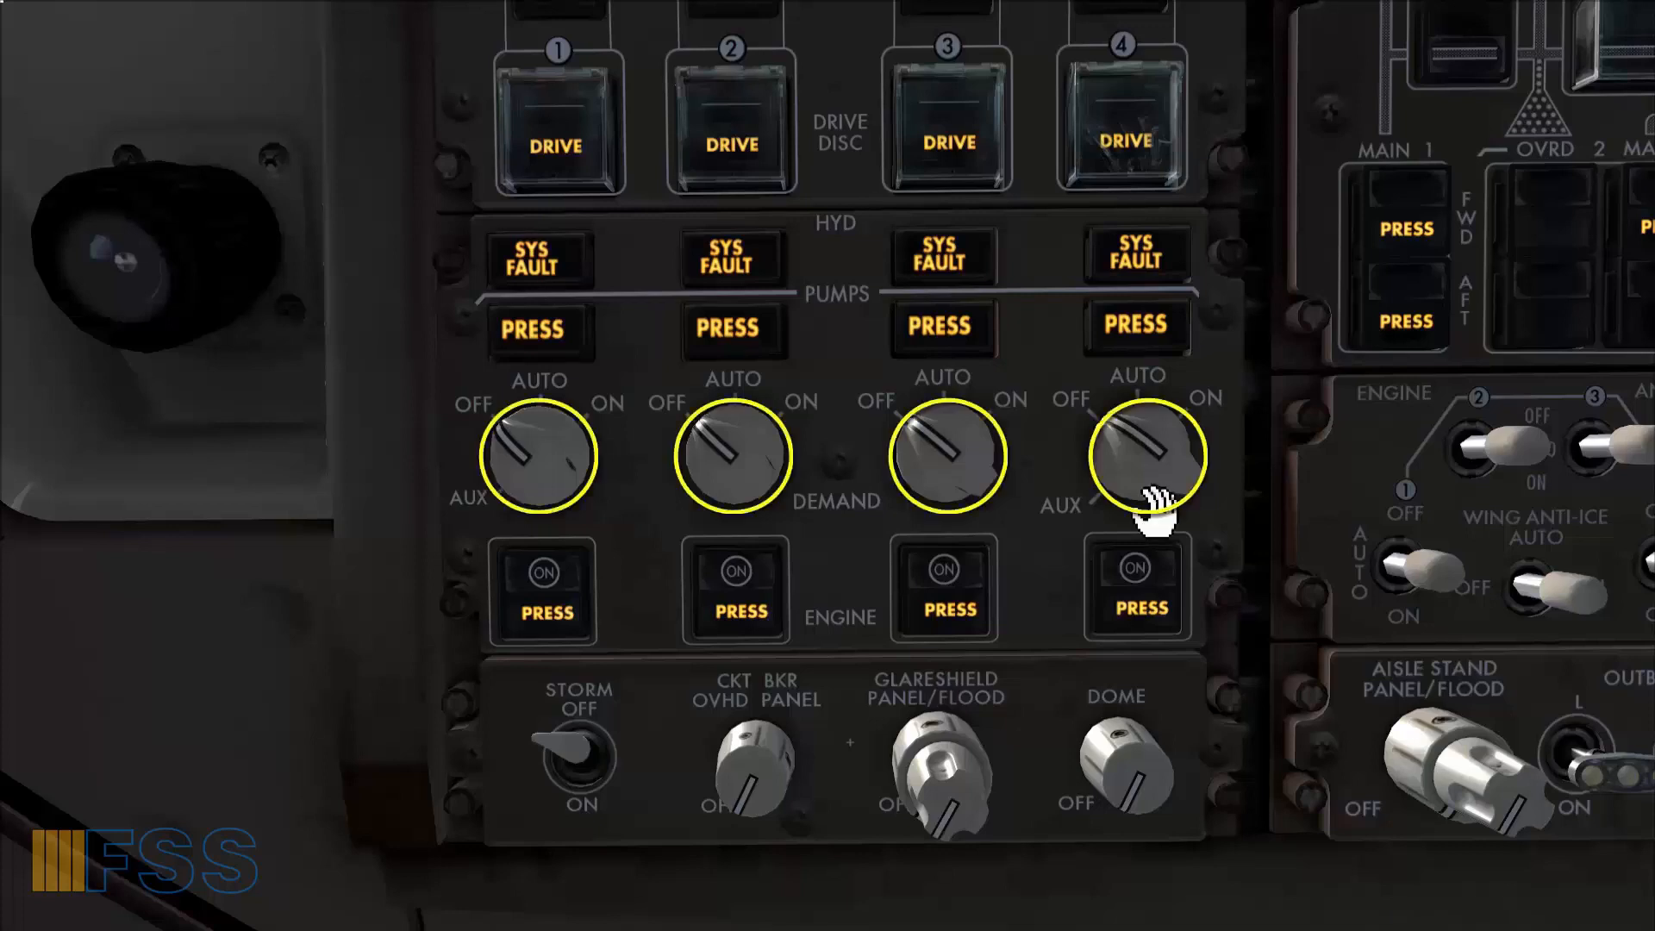
# Rotate a hydraulic DEMAND pump selector to its engine-start position.
pyautogui.click(1138, 455)
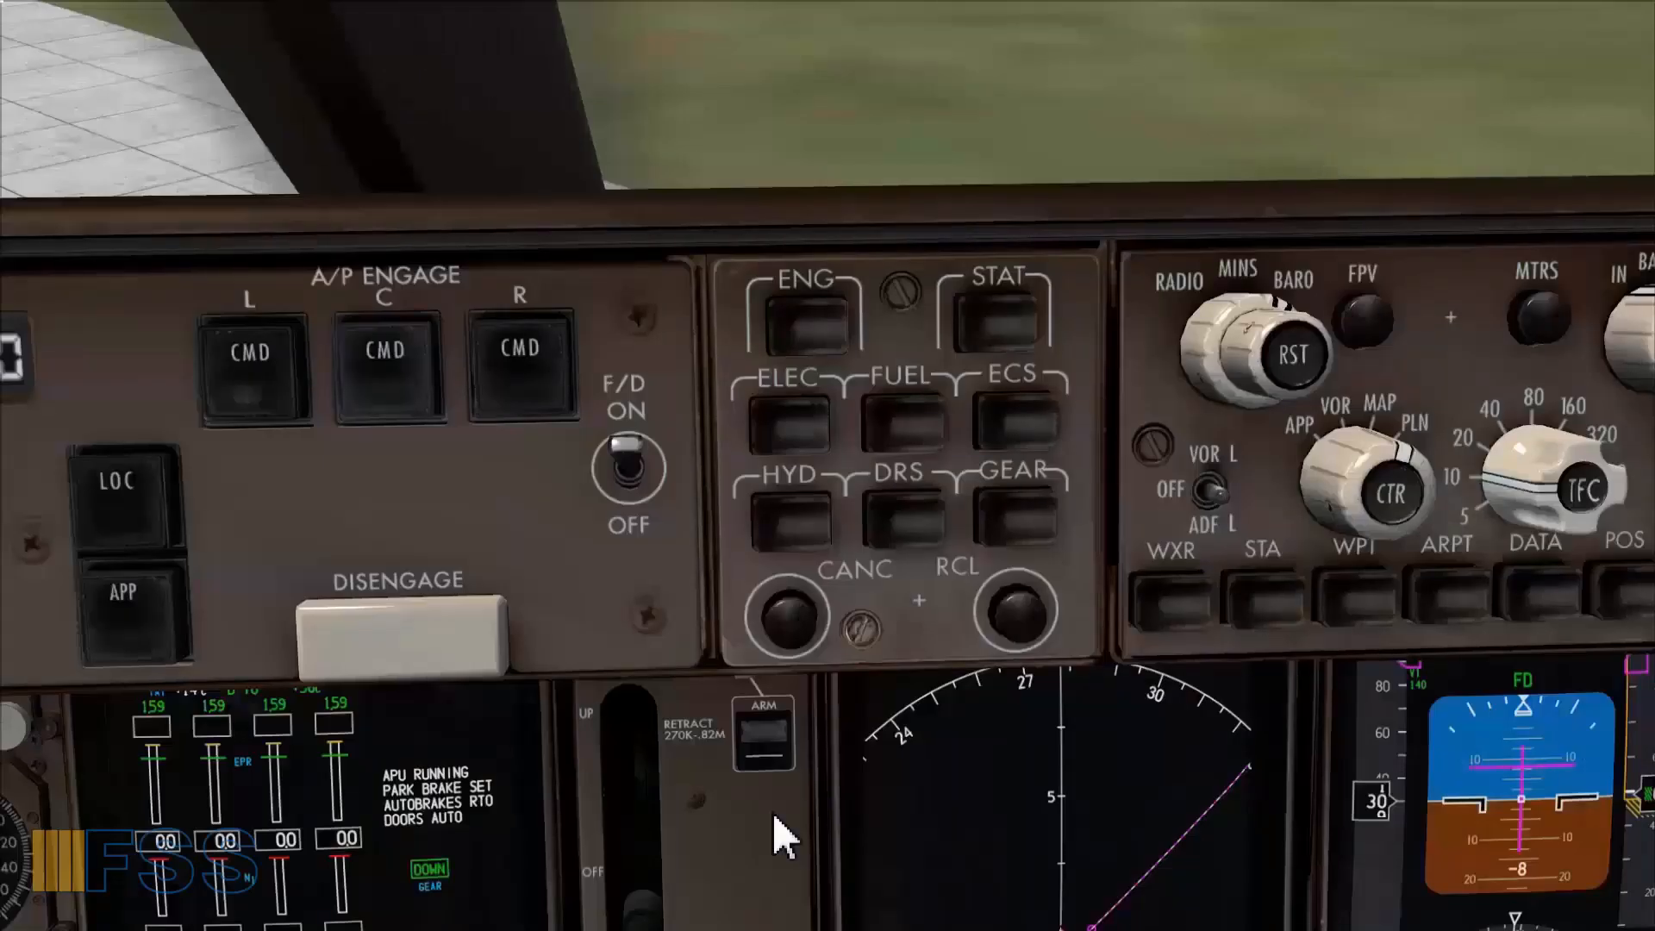
pyautogui.moveTo(1034, 812)
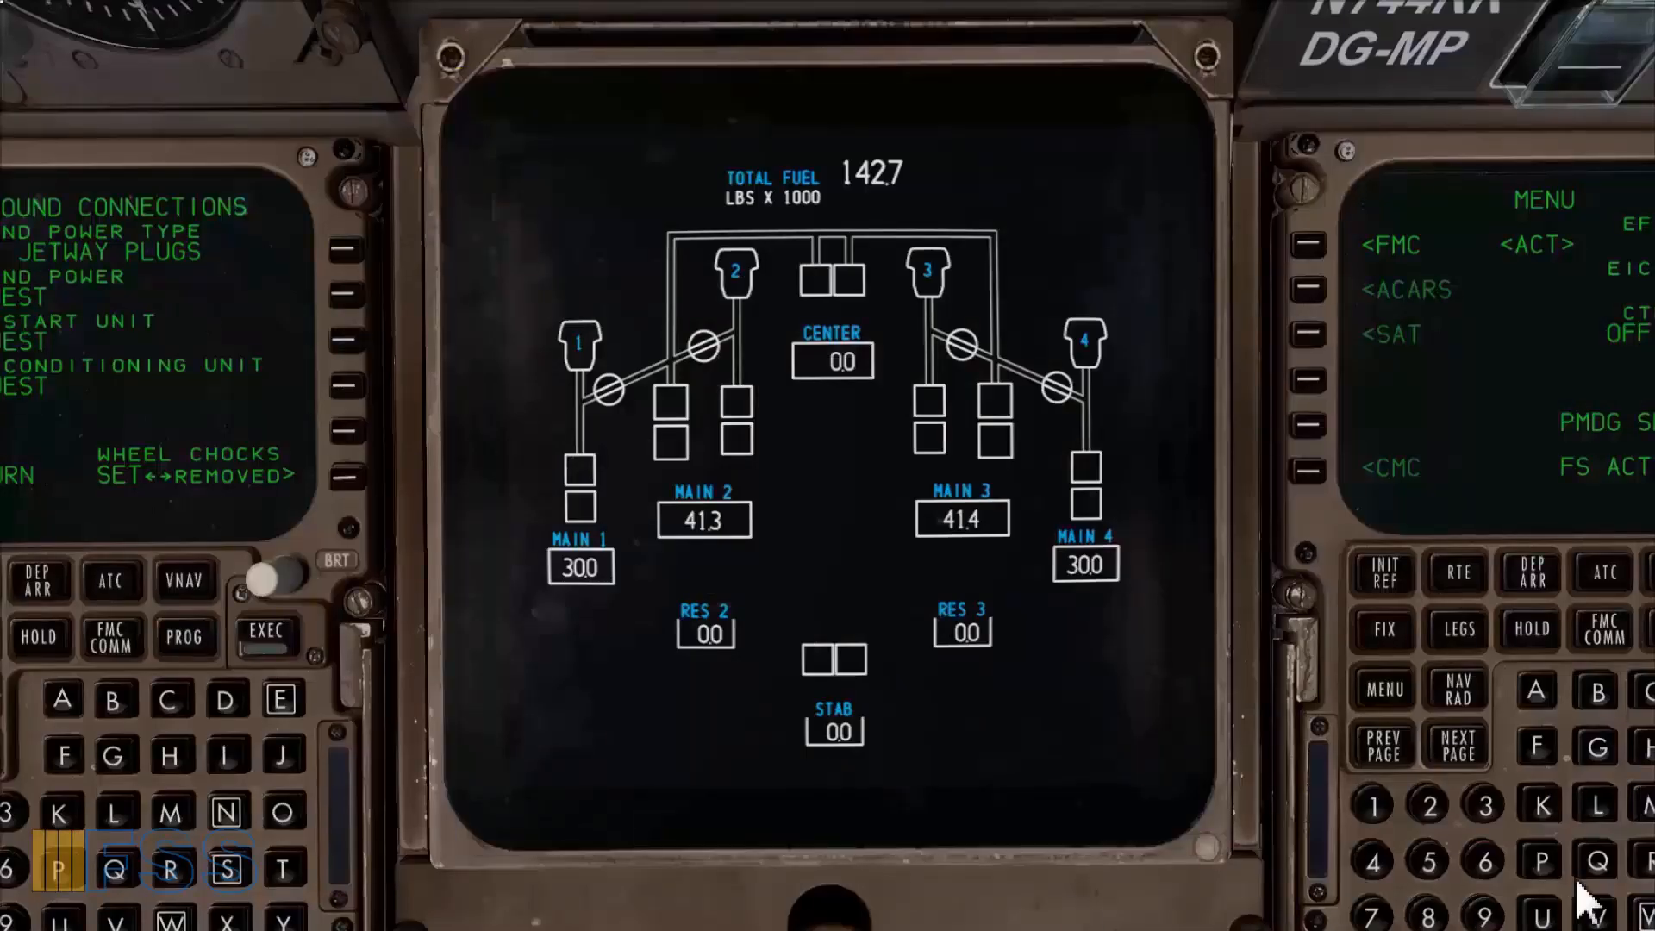
pyautogui.moveTo(1605, 845)
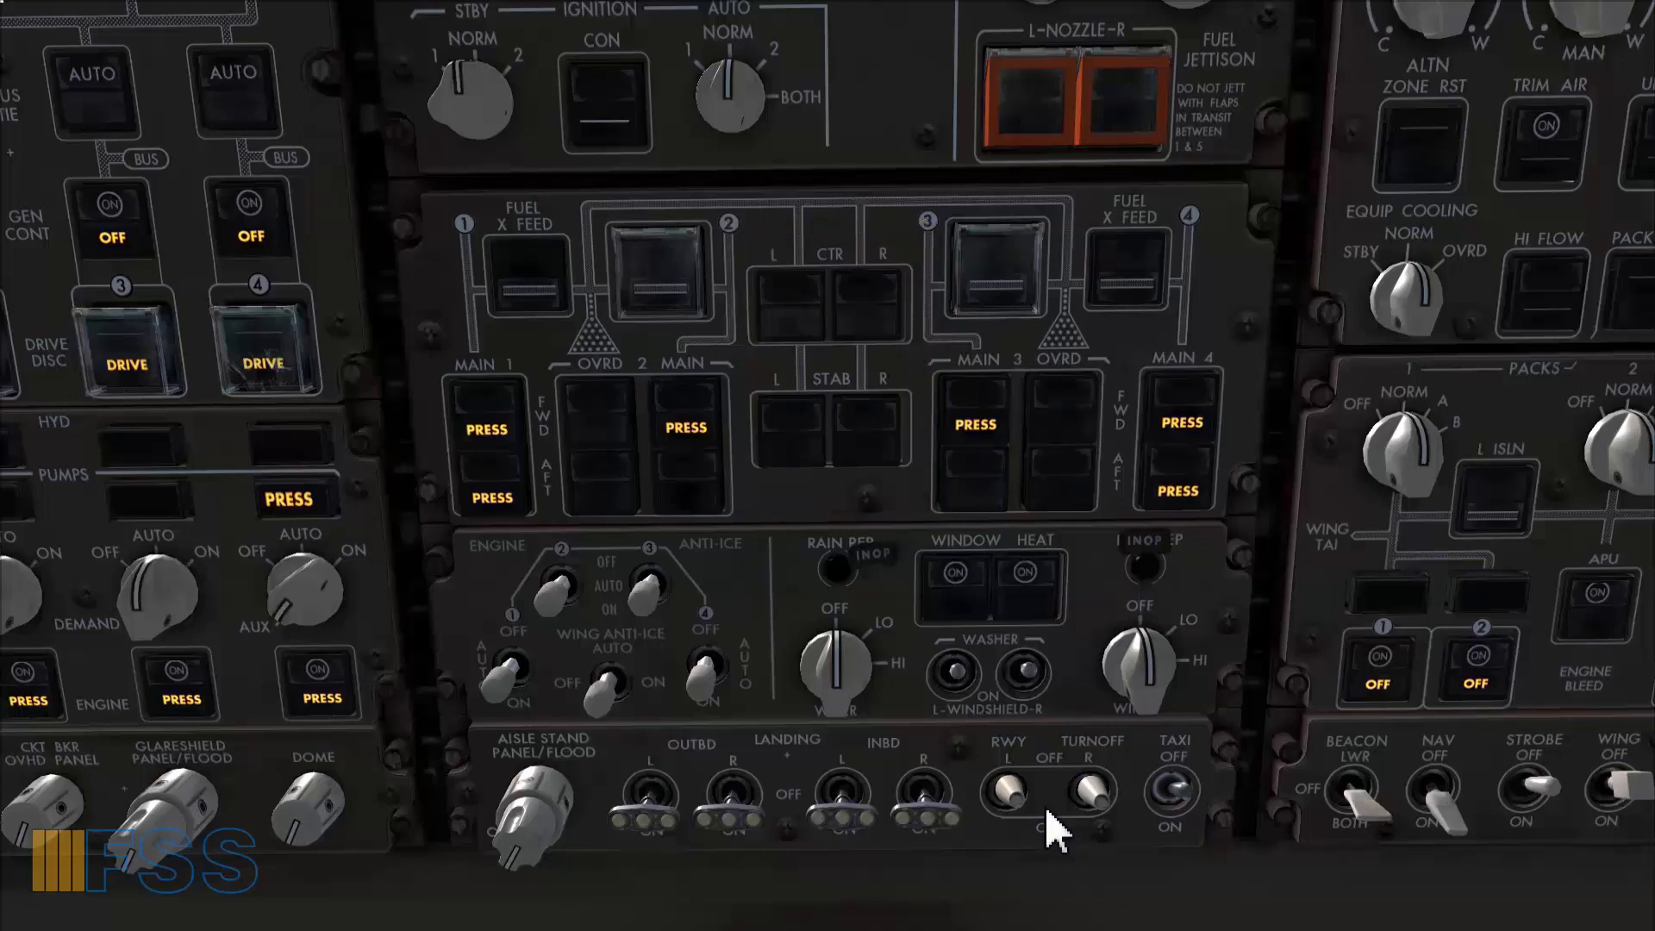
# Switch on a main tank fuel pump and the main tank 3 forward pump.
pyautogui.click(486, 410)
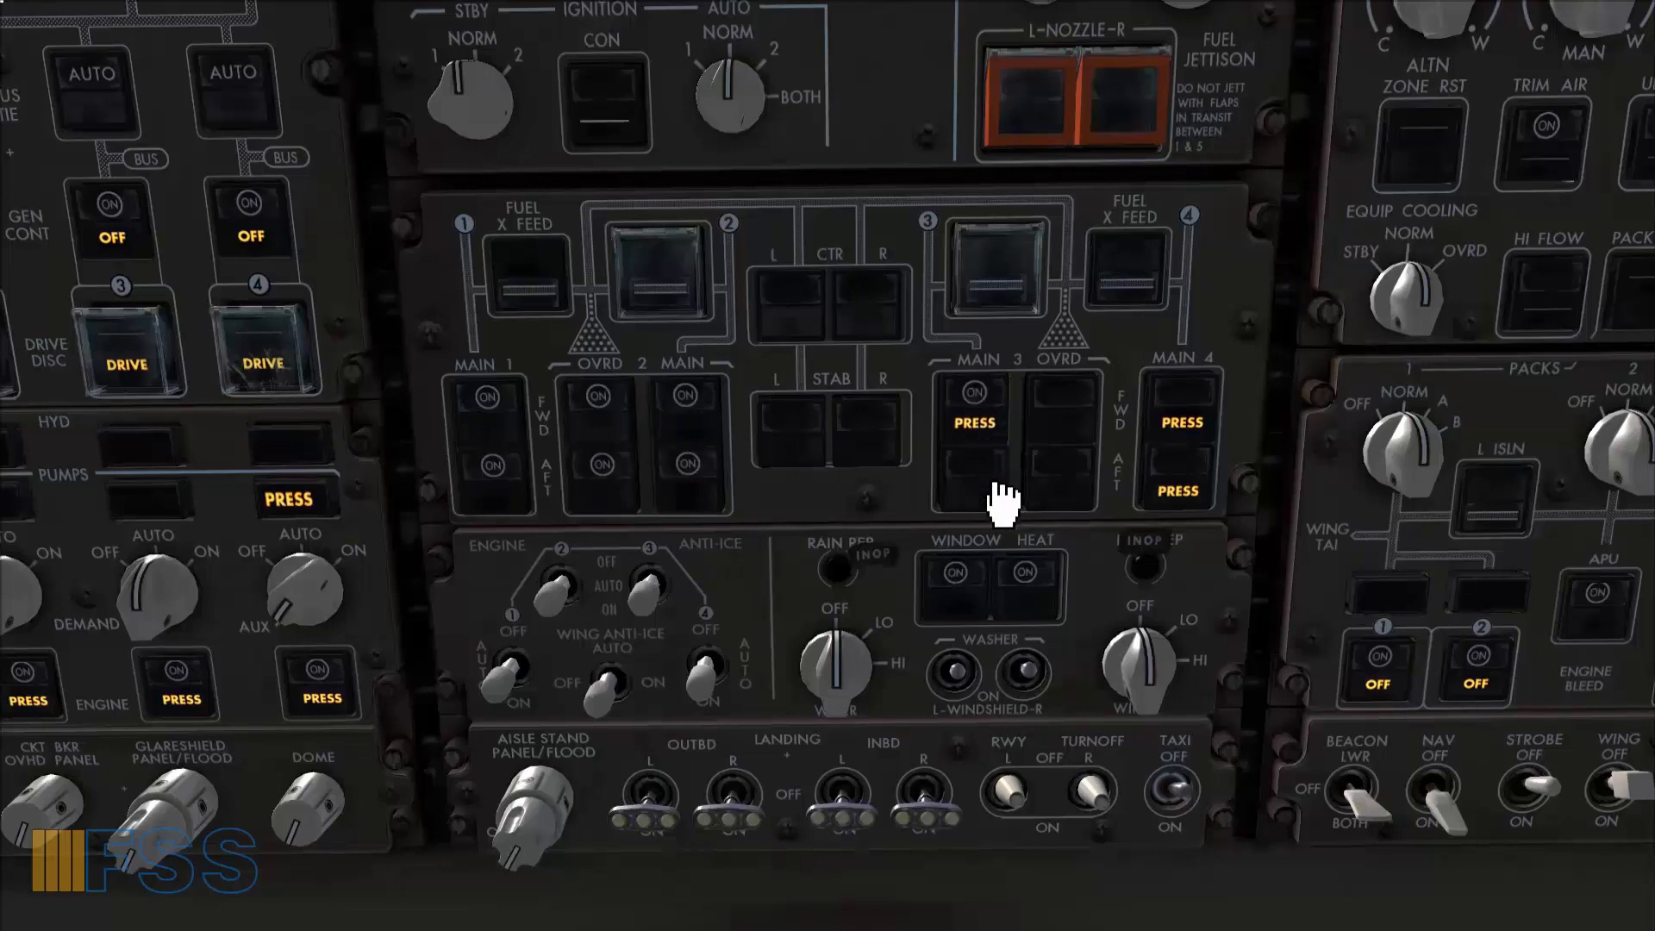
pyautogui.click(972, 421)
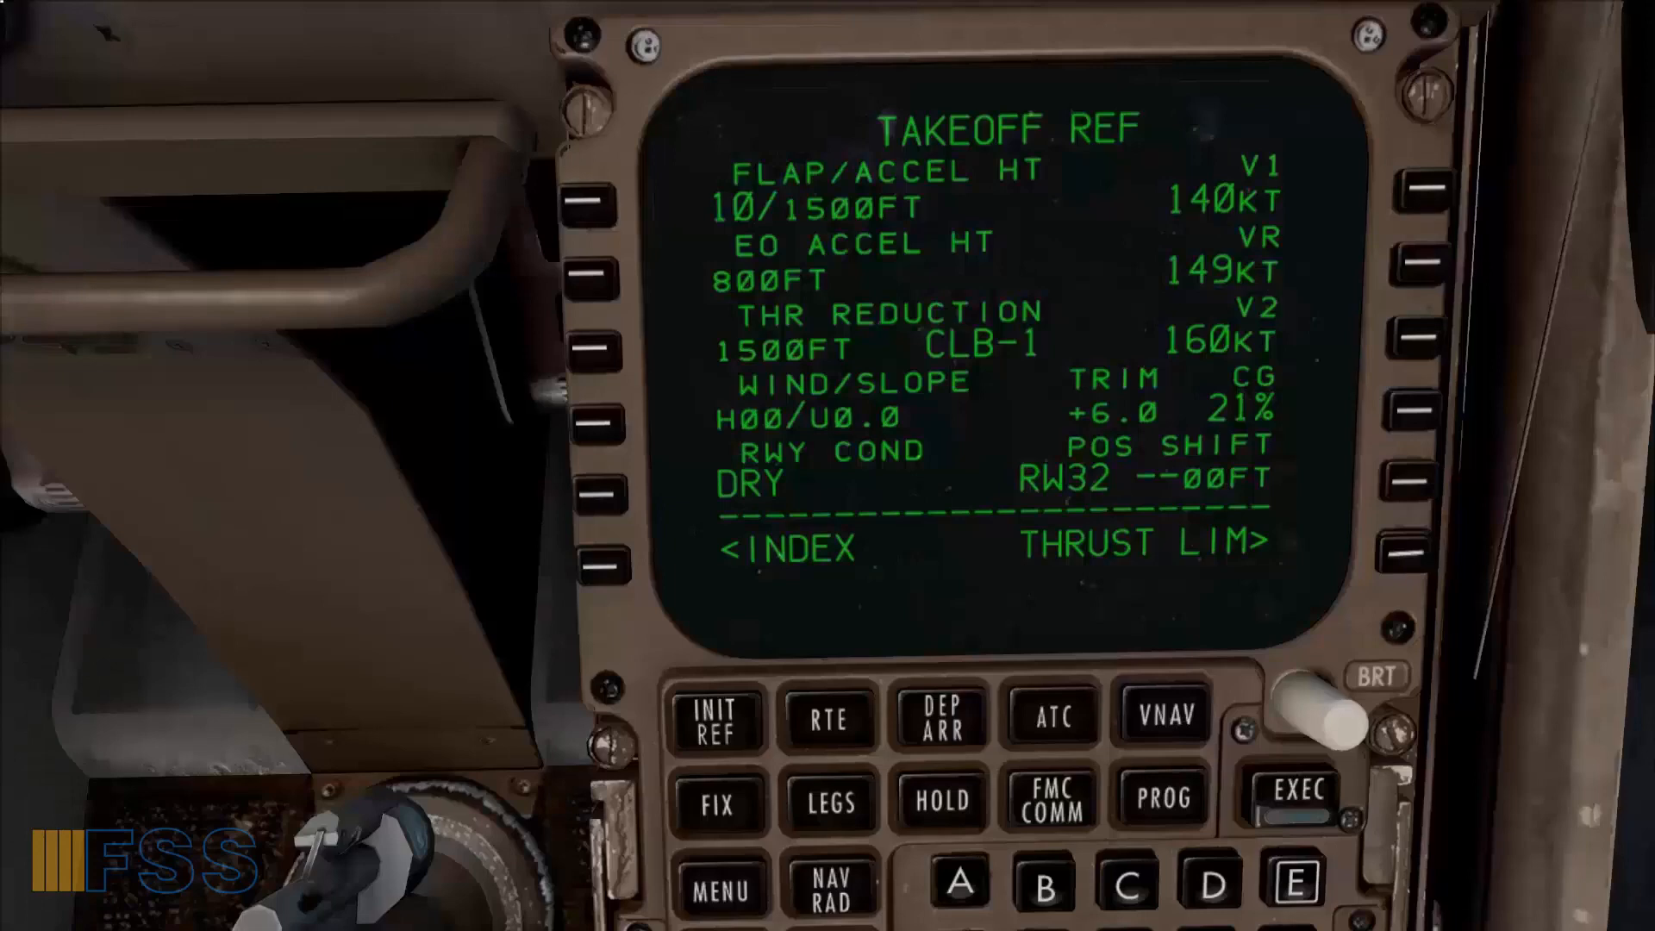
pyautogui.click(1119, 398)
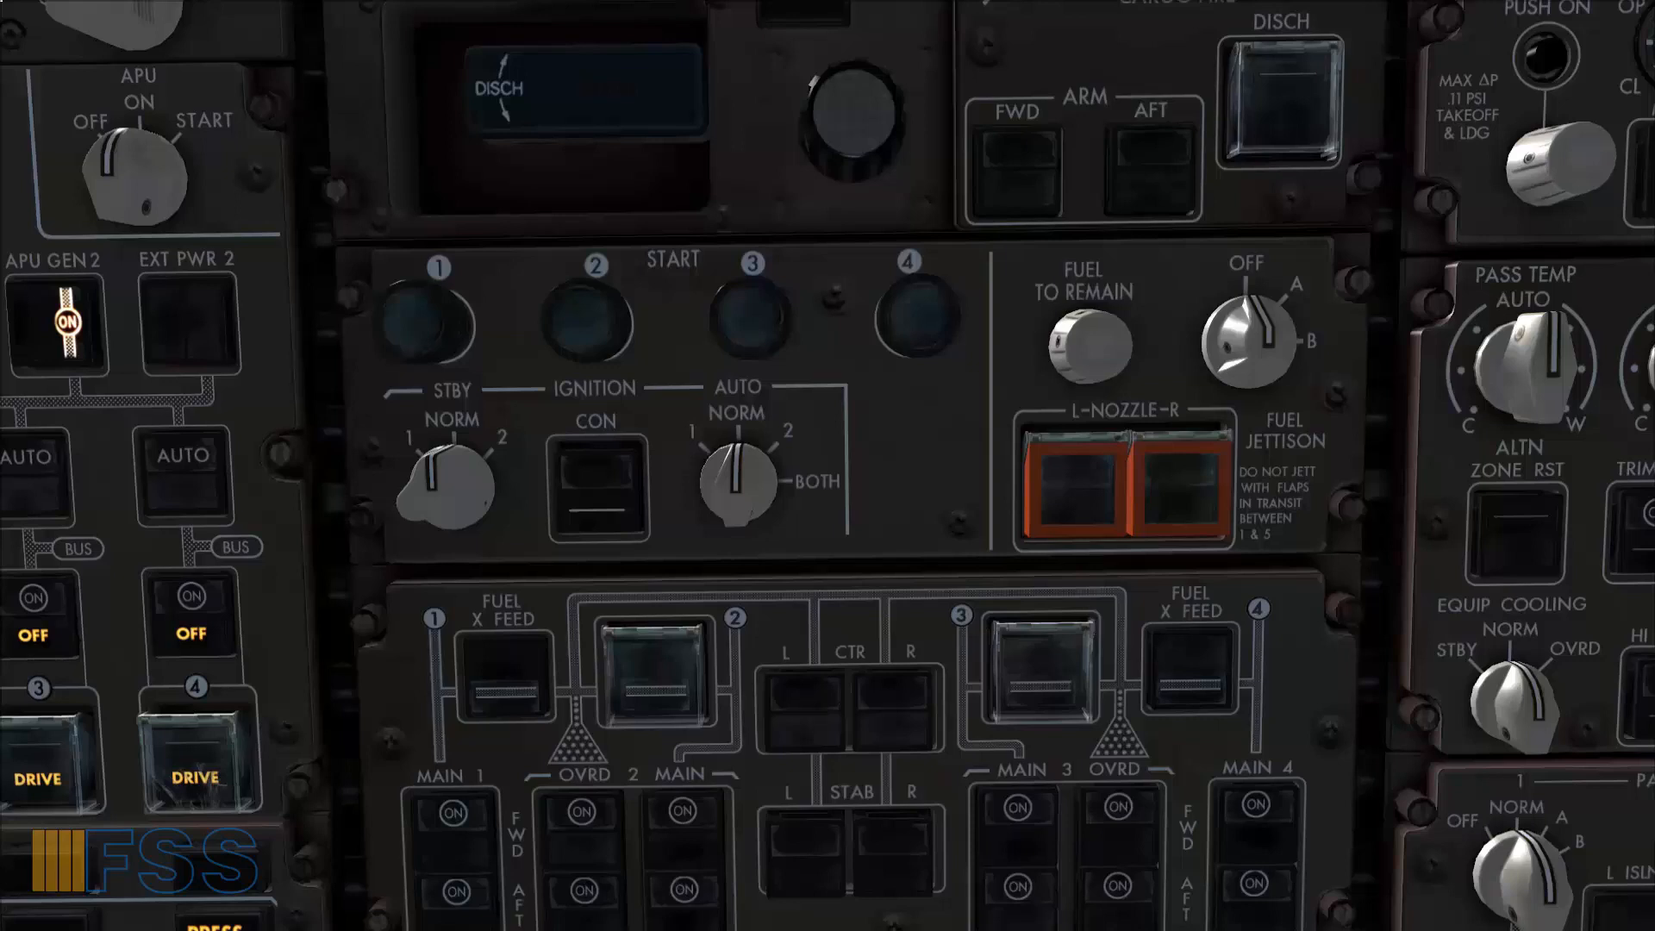
pyautogui.moveTo(914, 458)
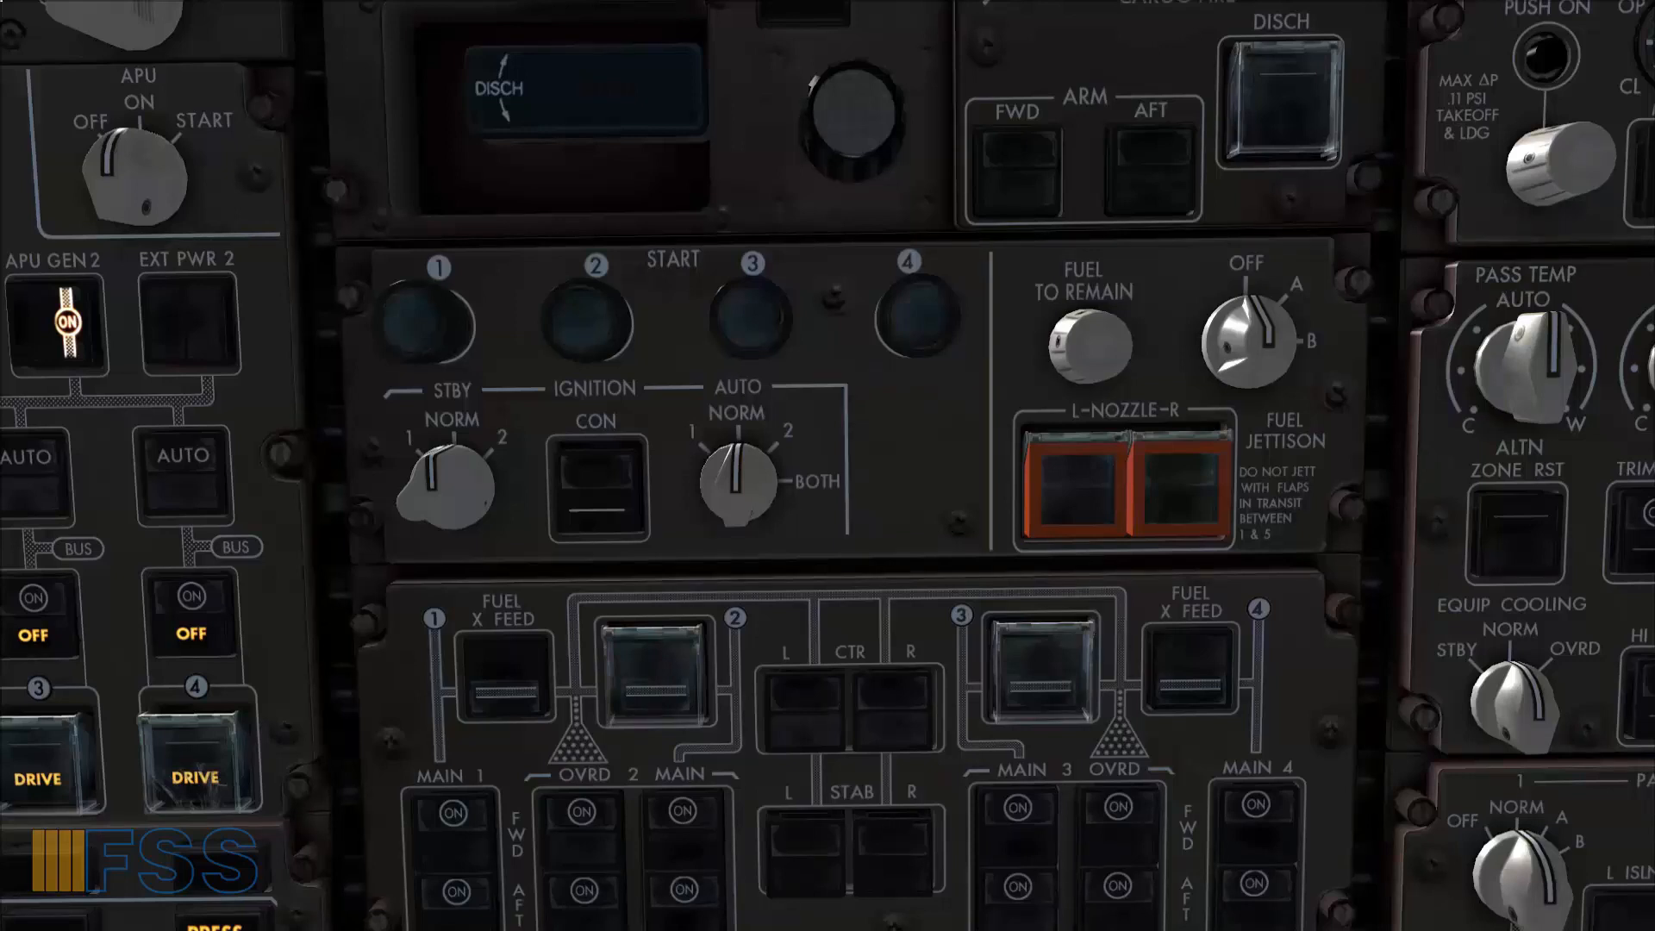
pyautogui.moveTo(914, 468)
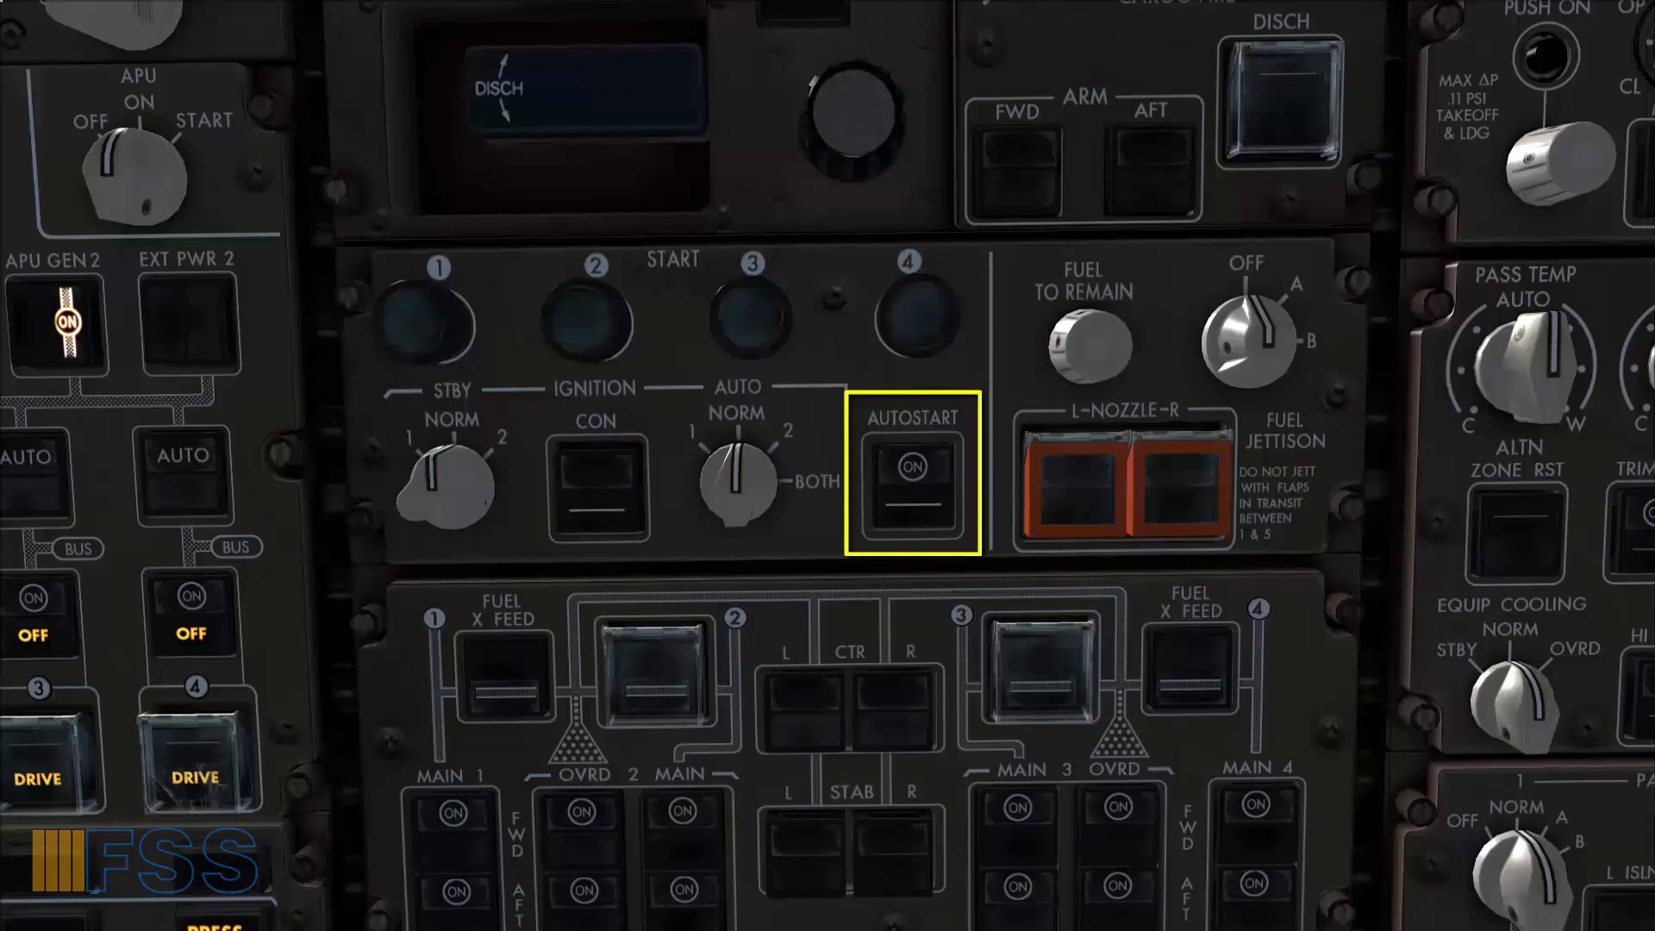
pyautogui.click(912, 481)
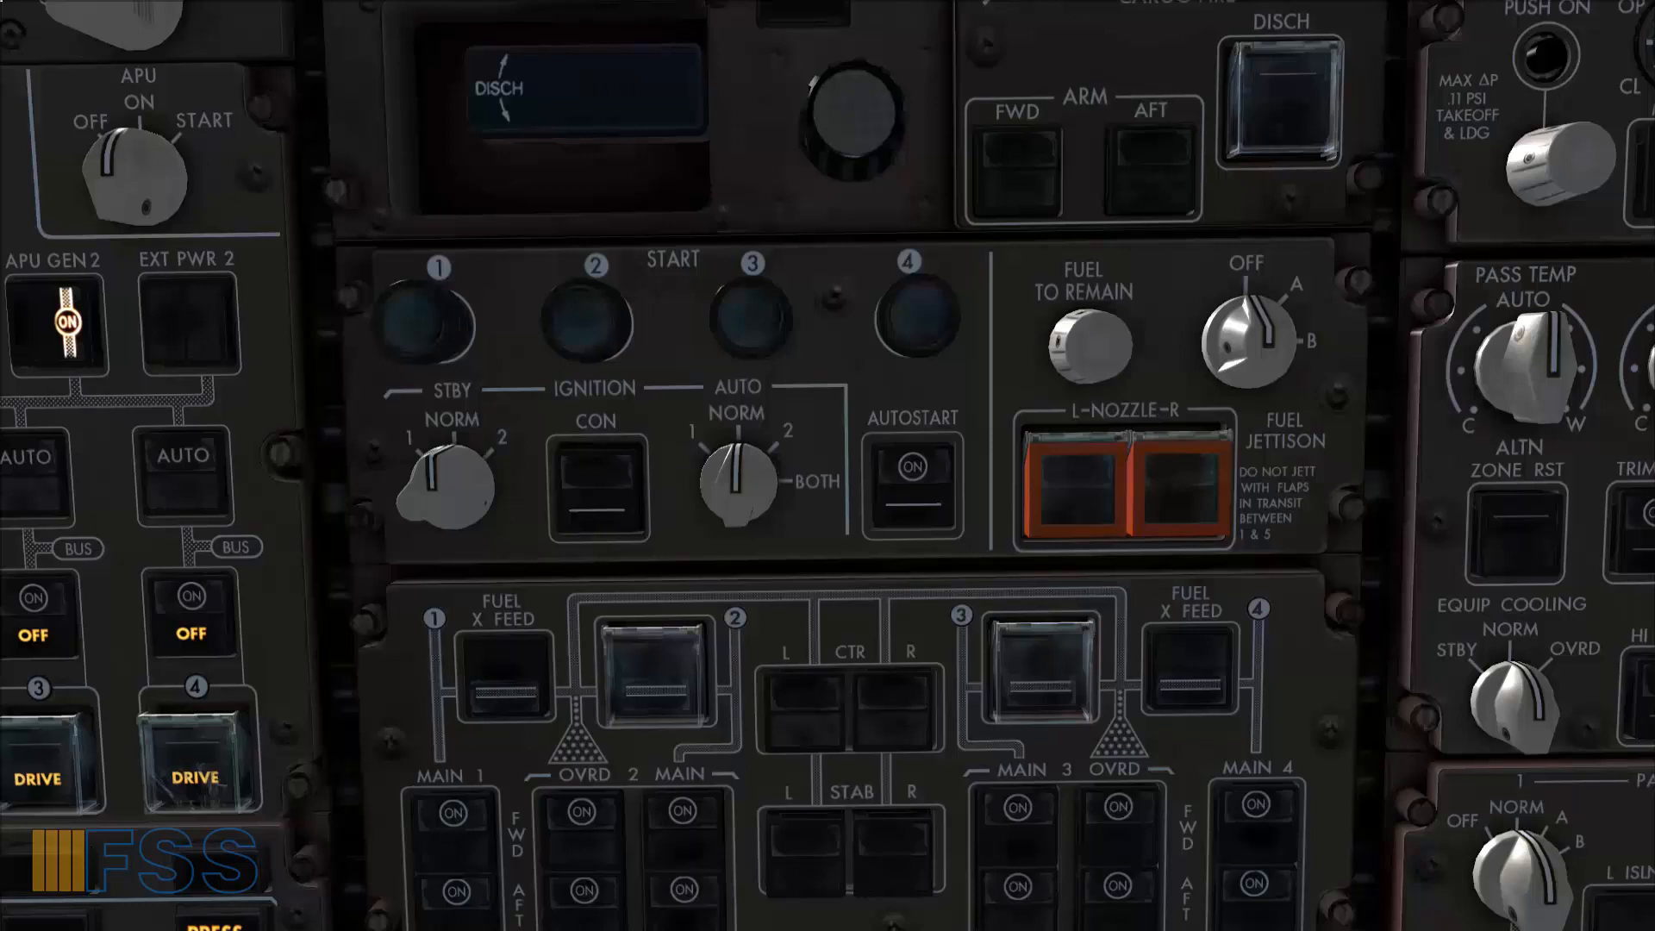
pyautogui.click(911, 483)
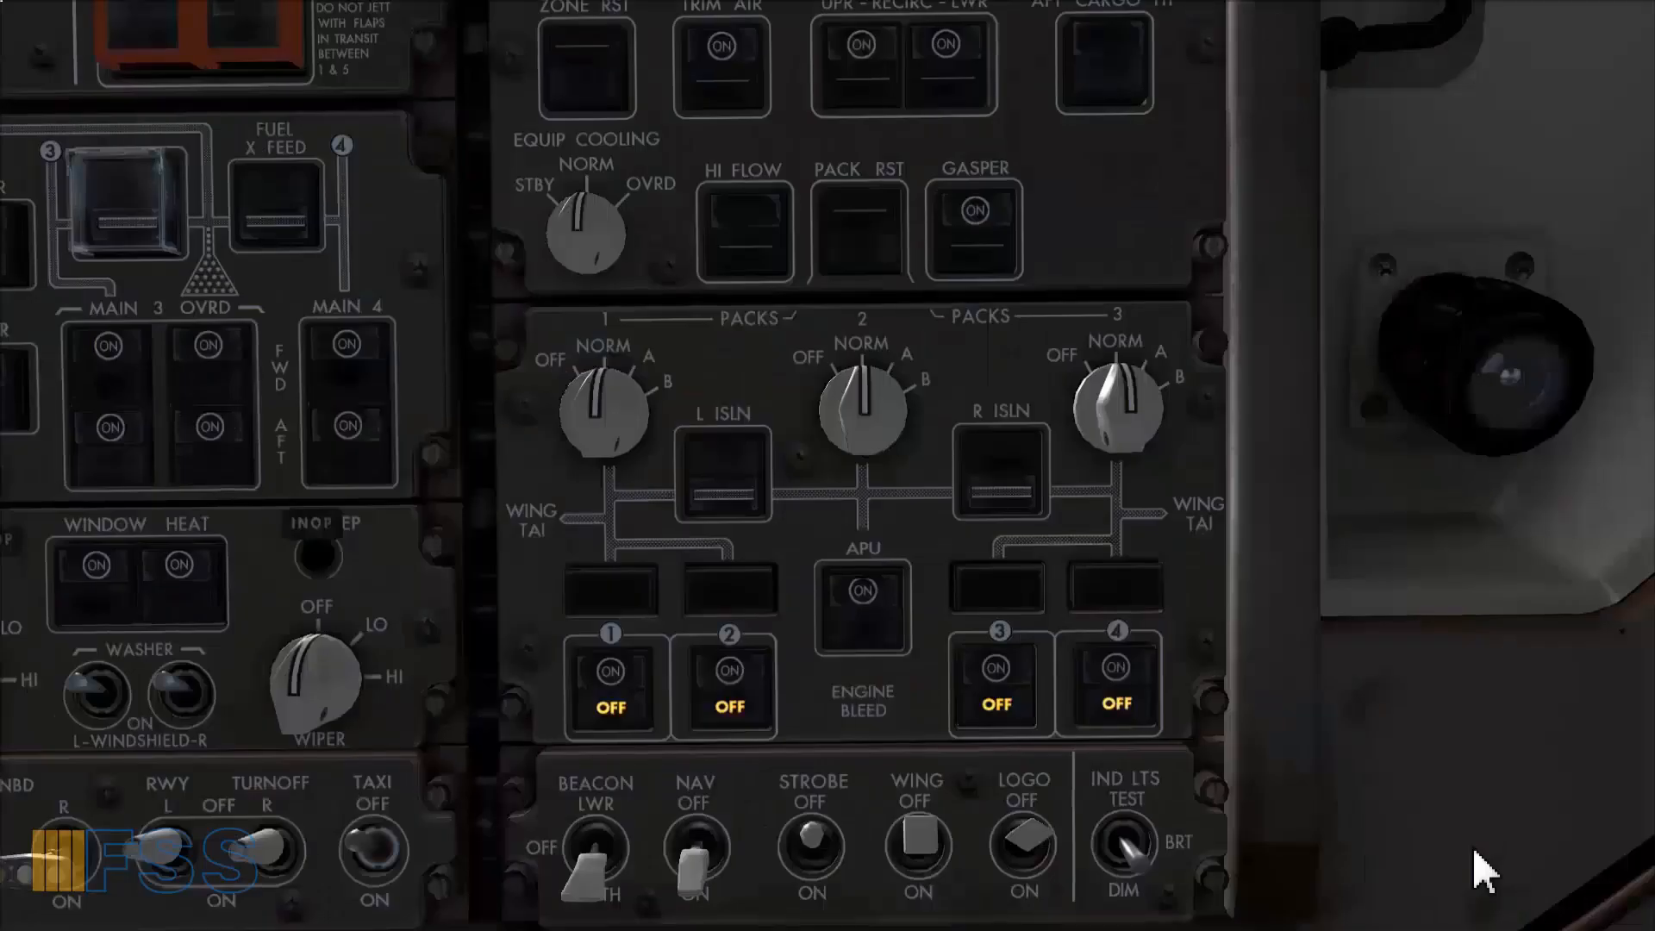
pyautogui.moveTo(1108, 453)
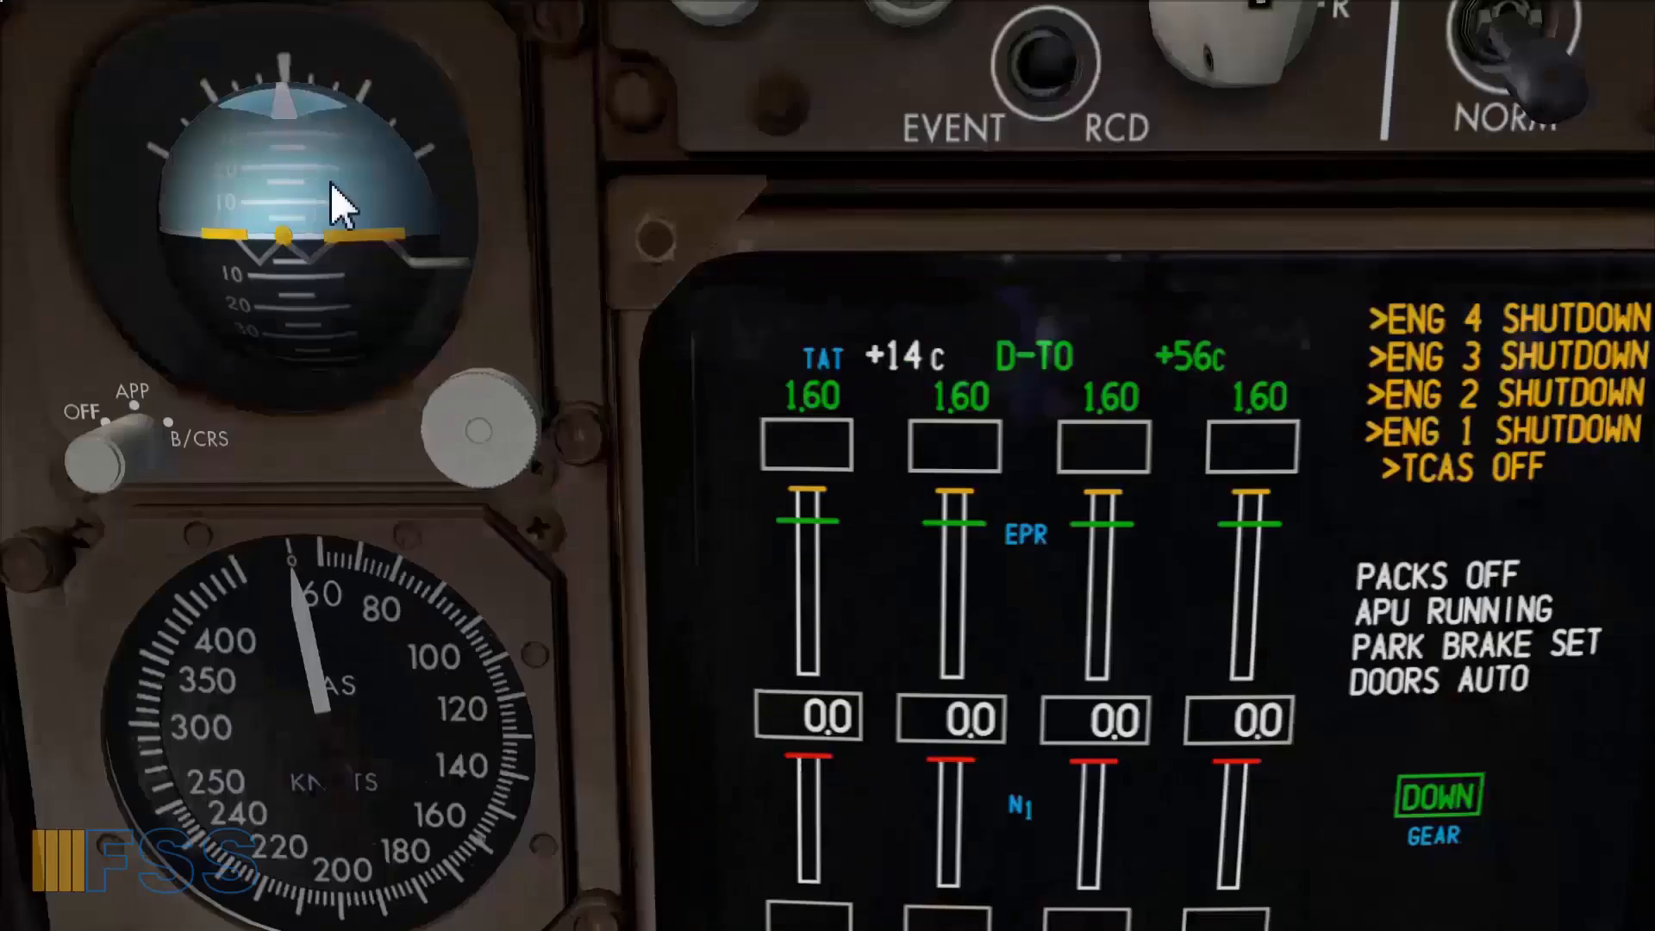
# Check the upper EICAS for ENG SHUTDOWN, PACKS OFF and APU RUNNING.
pyautogui.click(876, 357)
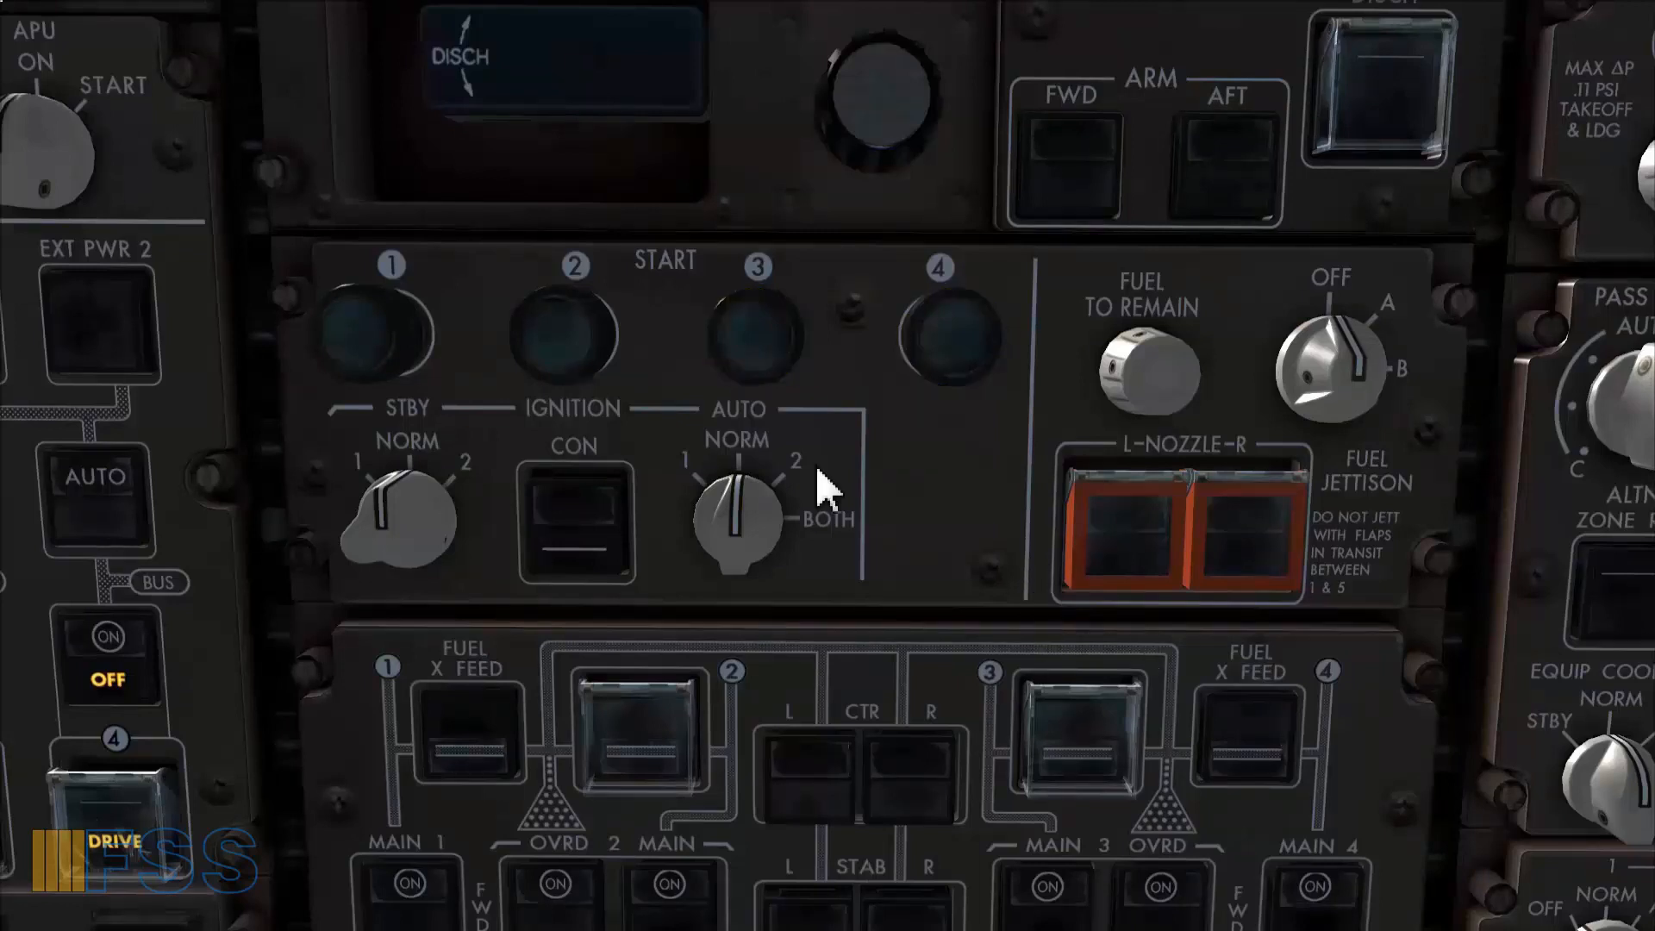
pyautogui.moveTo(775, 407)
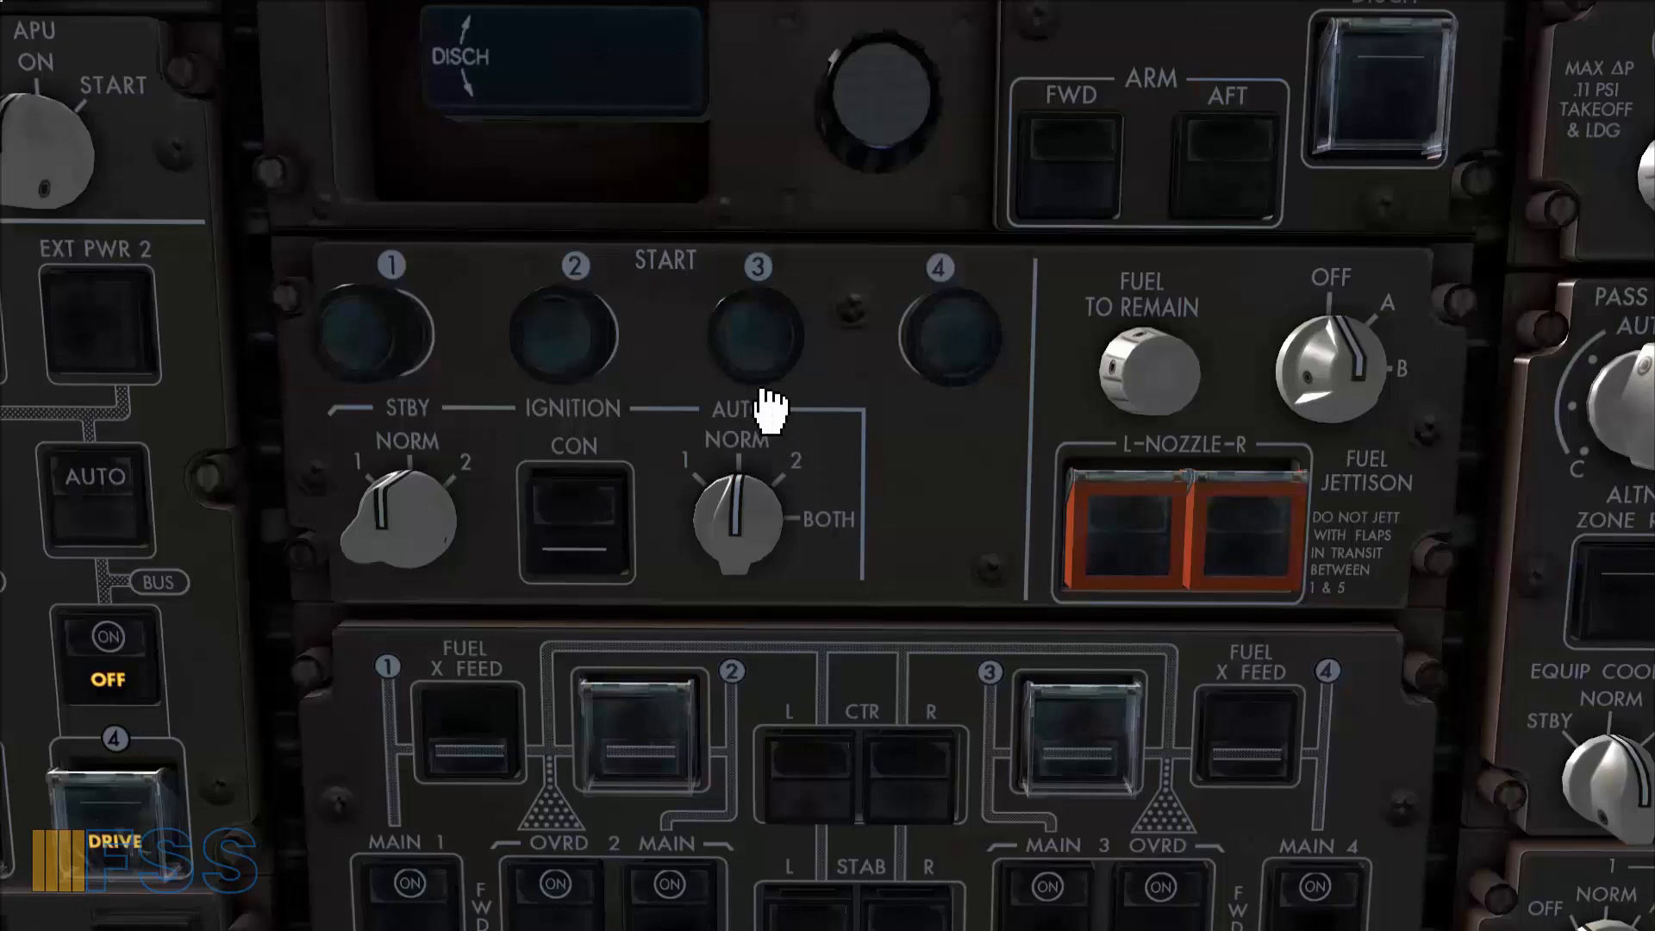
pyautogui.moveTo(928, 421)
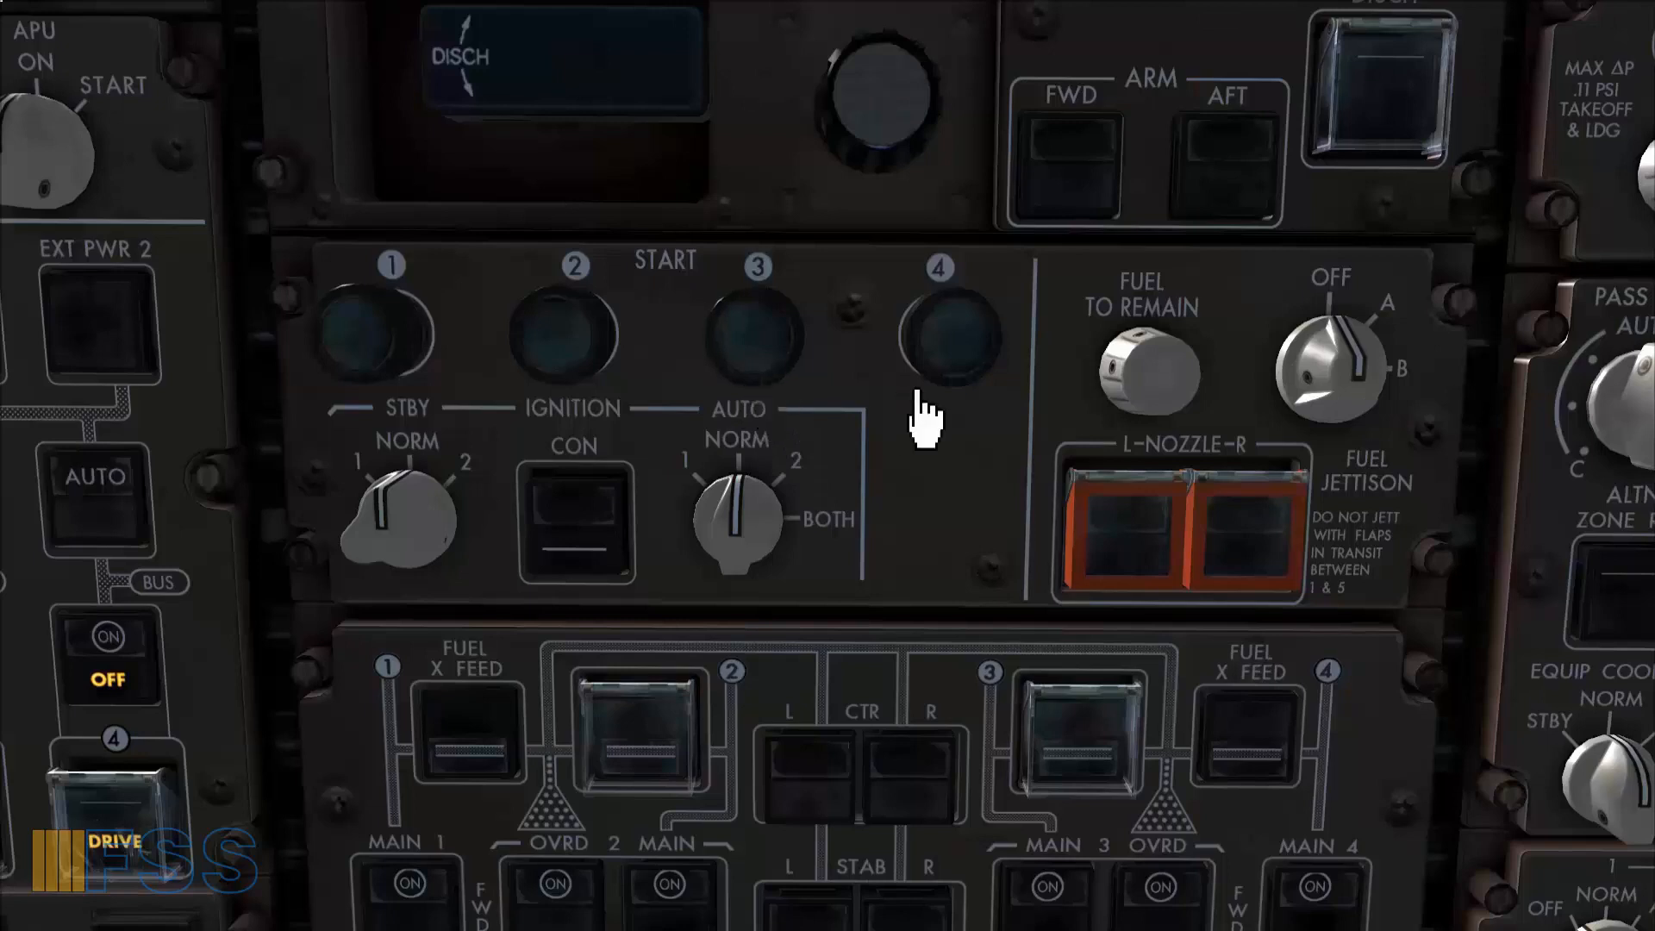
# Pull the engine 3 start switch on the overhead START panel to begin its start.
pyautogui.click(756, 337)
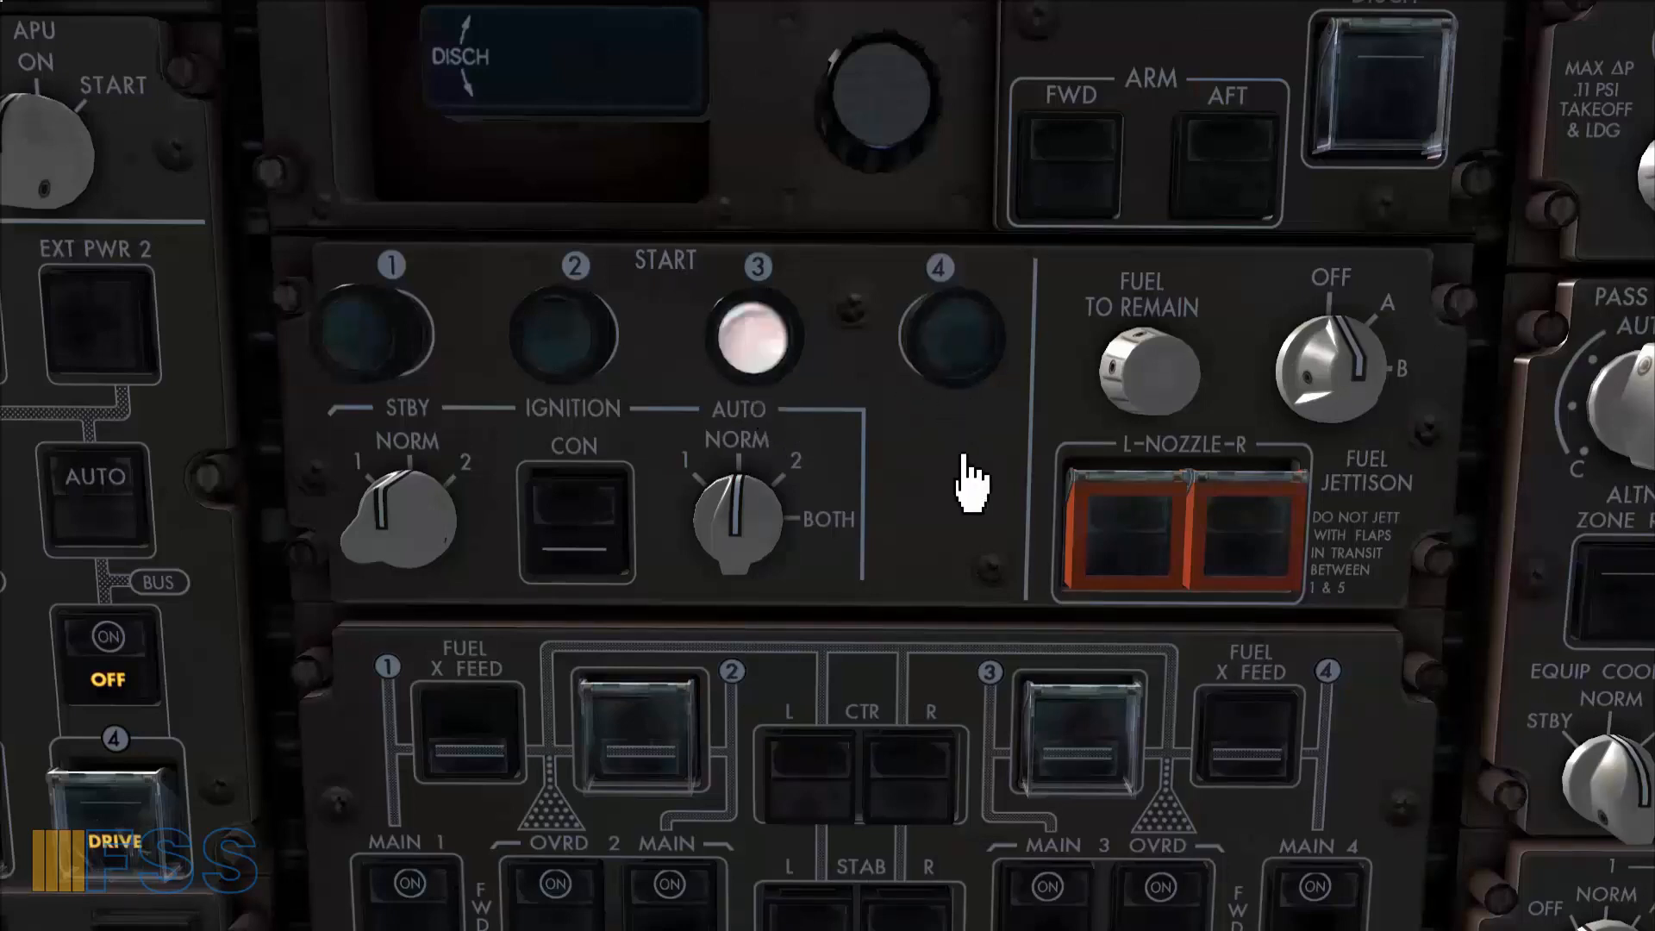
pyautogui.click(941, 340)
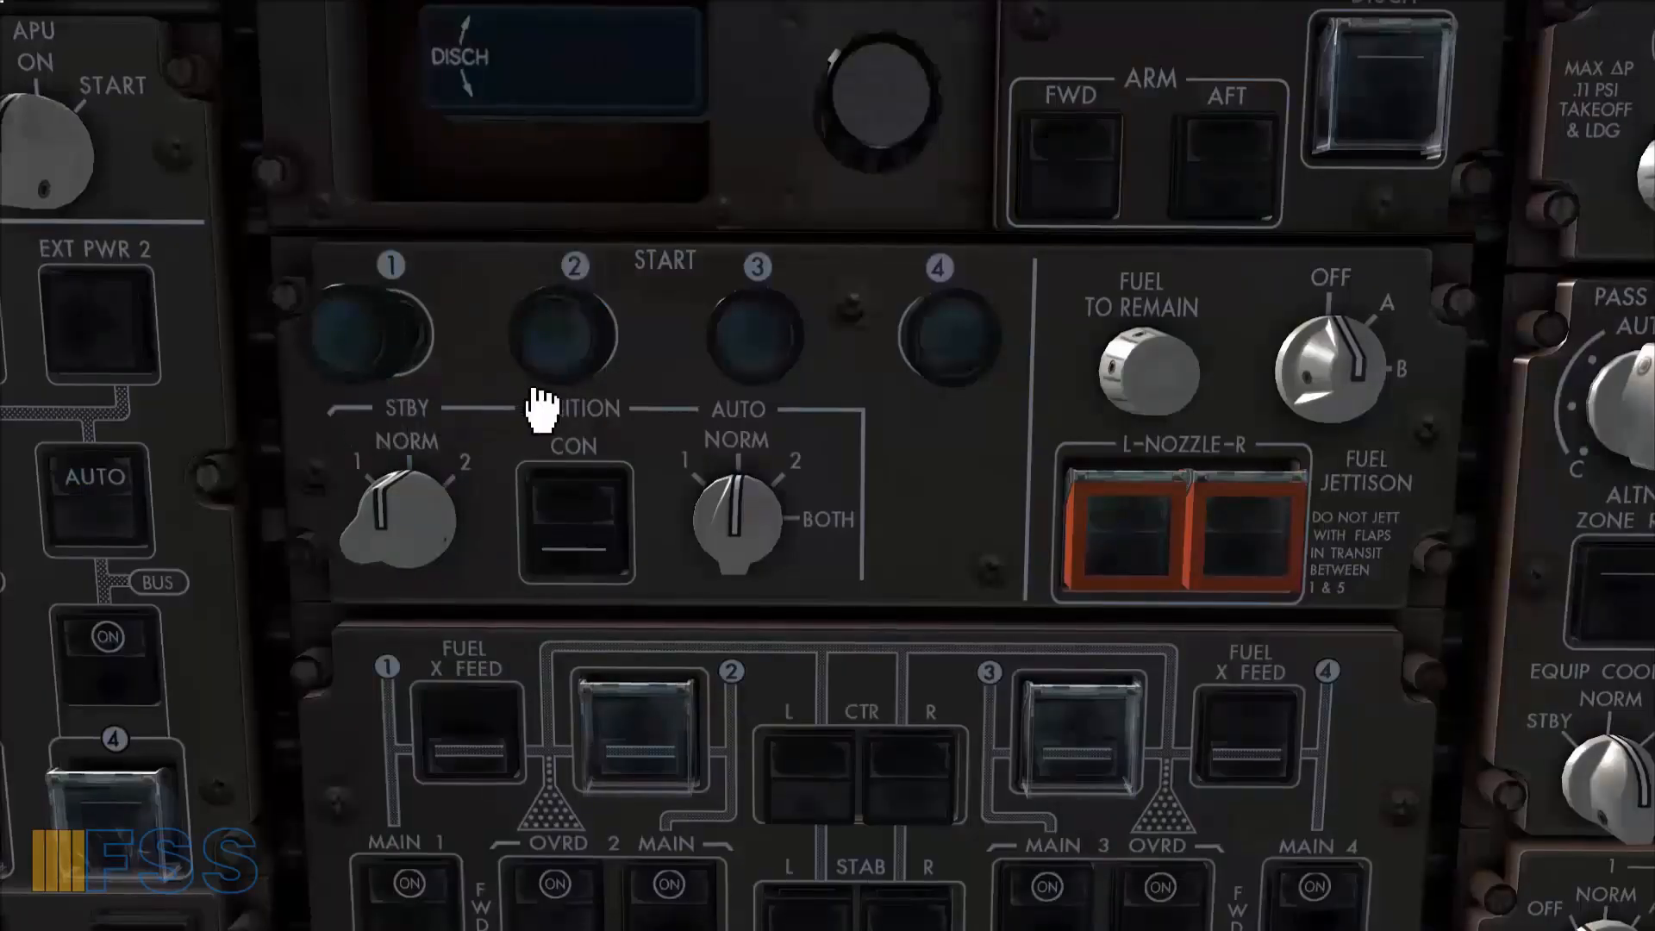
# Pull the engine 2 START switch and move fuel control switch 2 from CUTOFF to RUN.
pyautogui.click(374, 333)
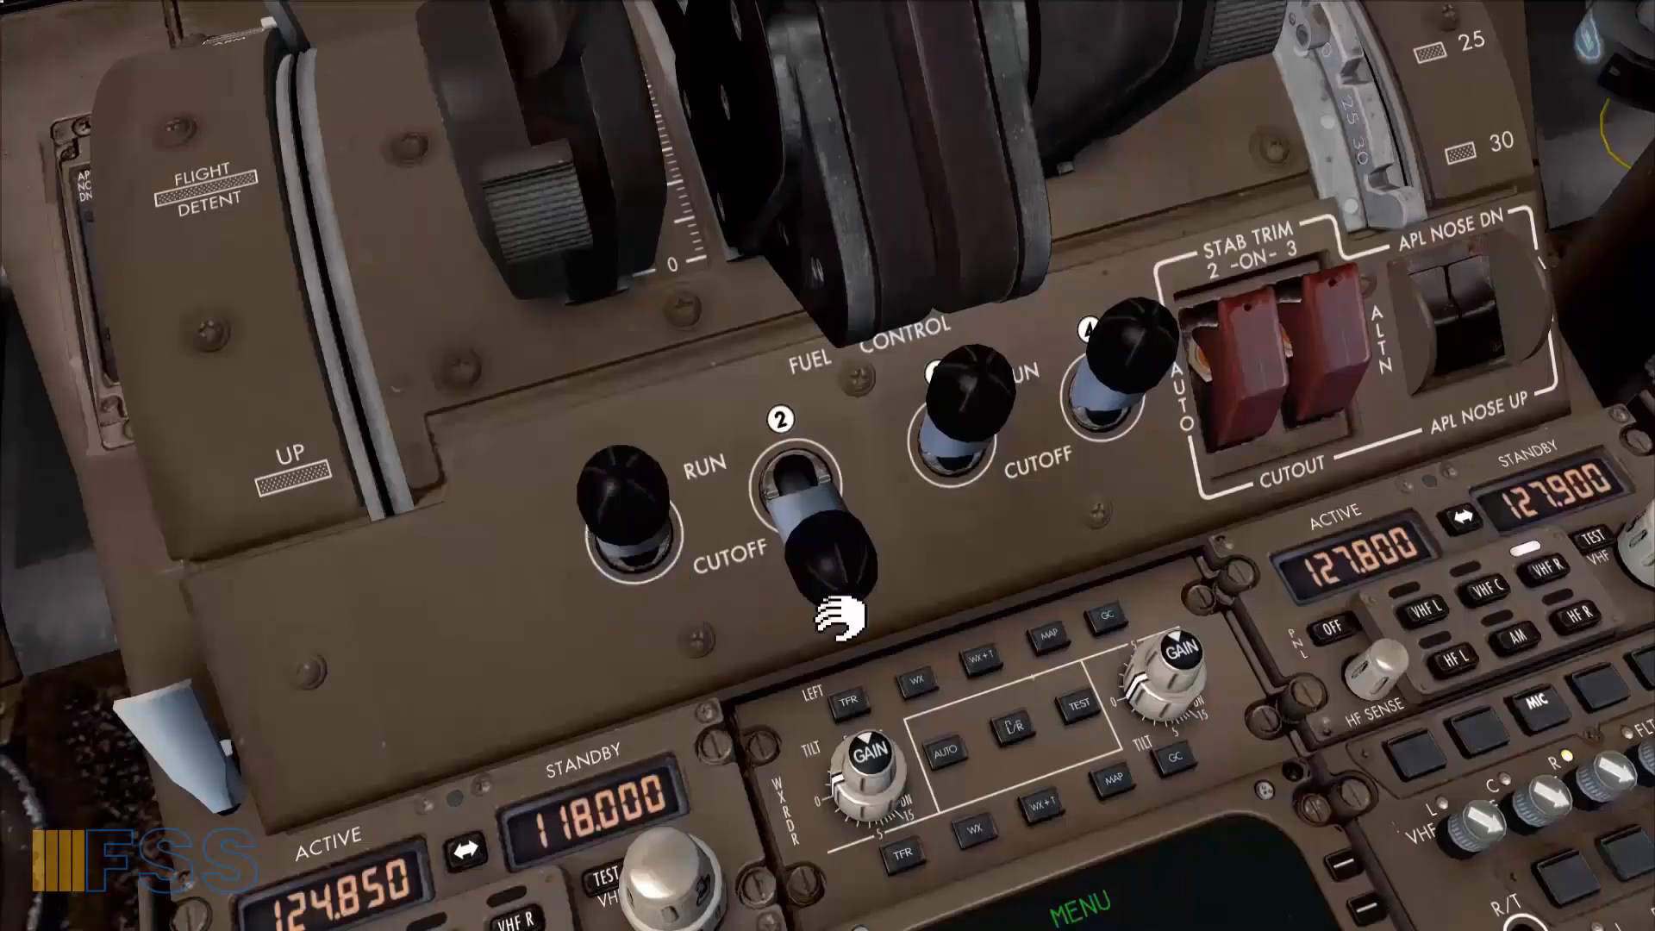
pyautogui.click(802, 497)
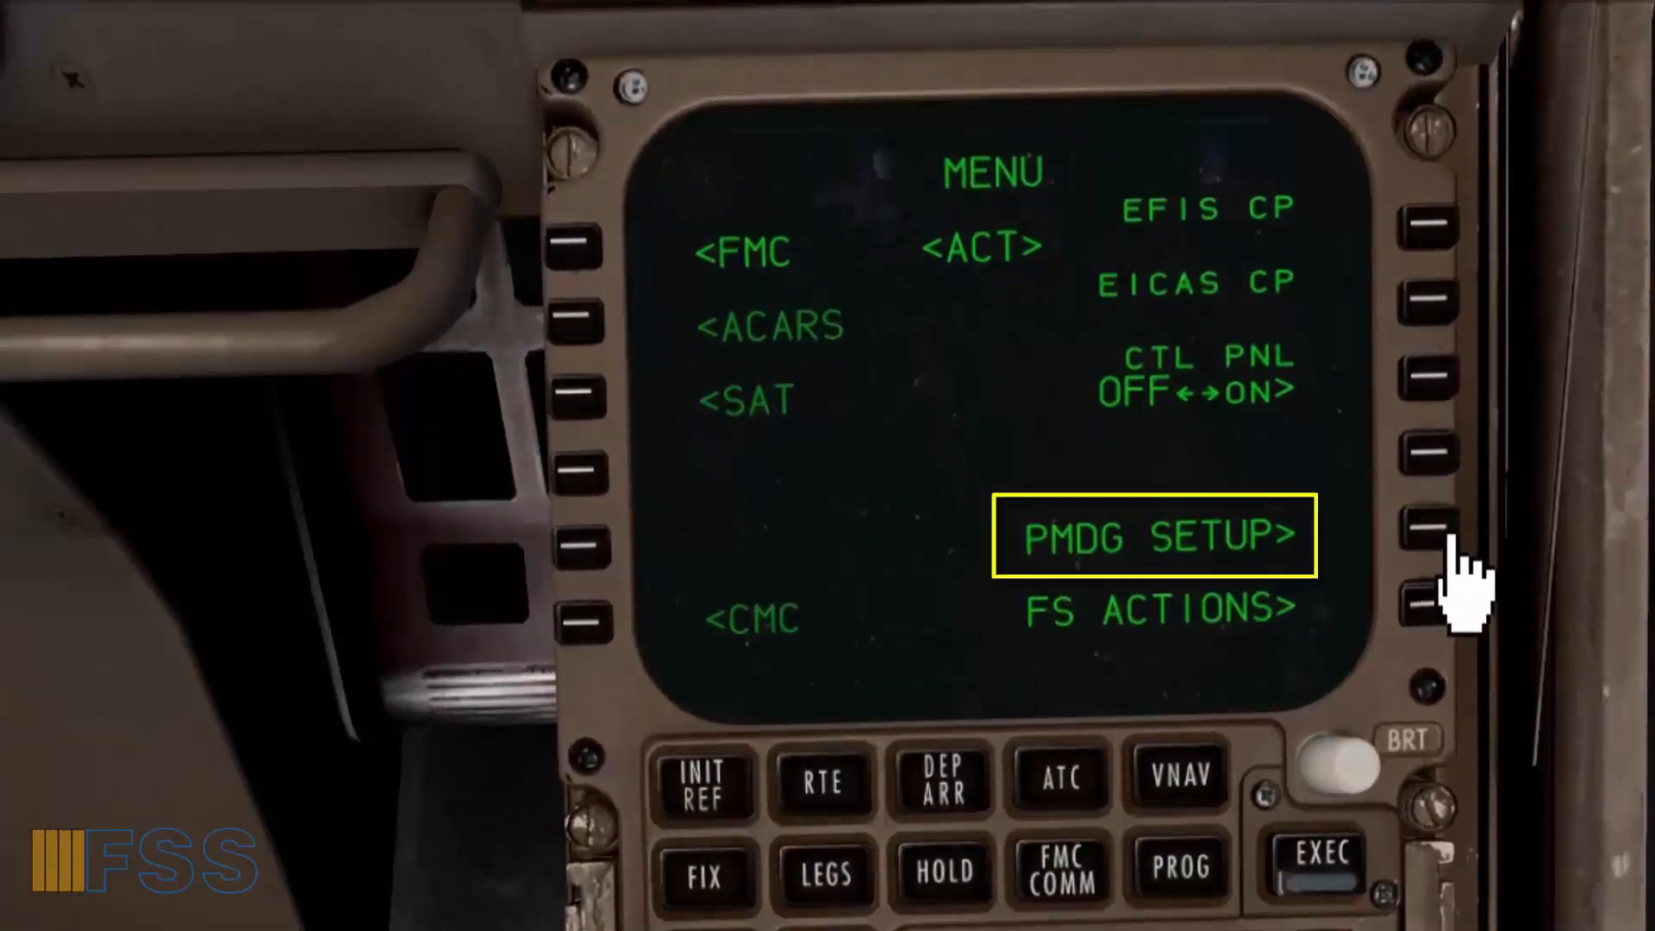
# Enter PMDG SETUP > AIRCRAFT options and page forward through them to enable autostart.
pyautogui.click(1436, 533)
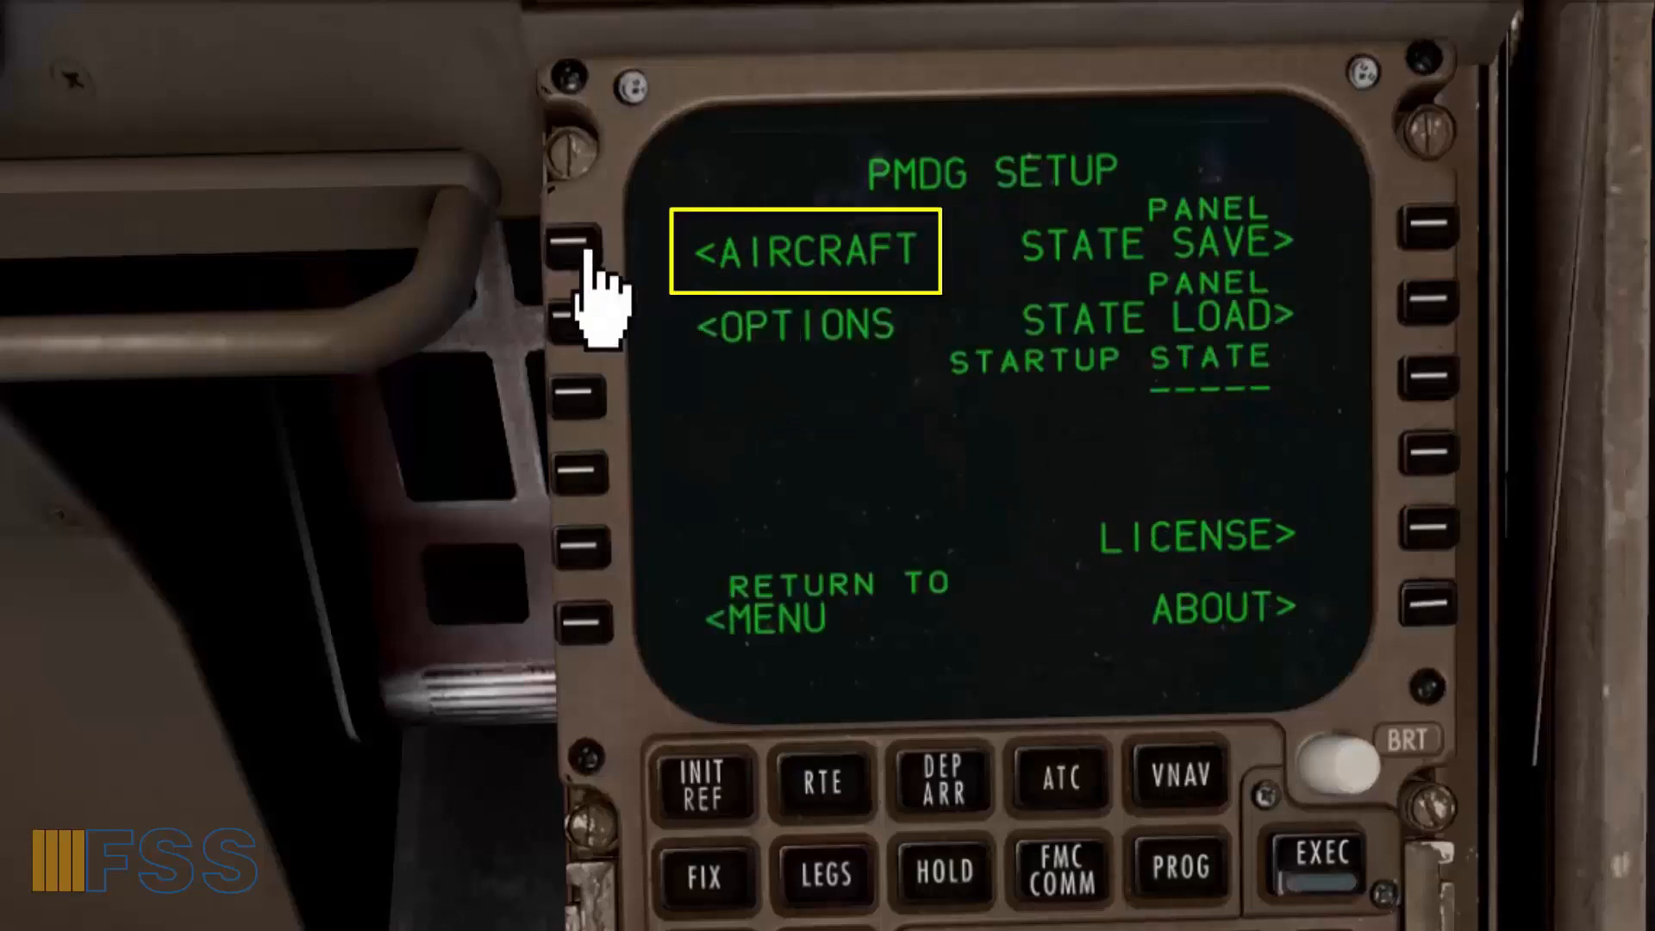
pyautogui.click(570, 243)
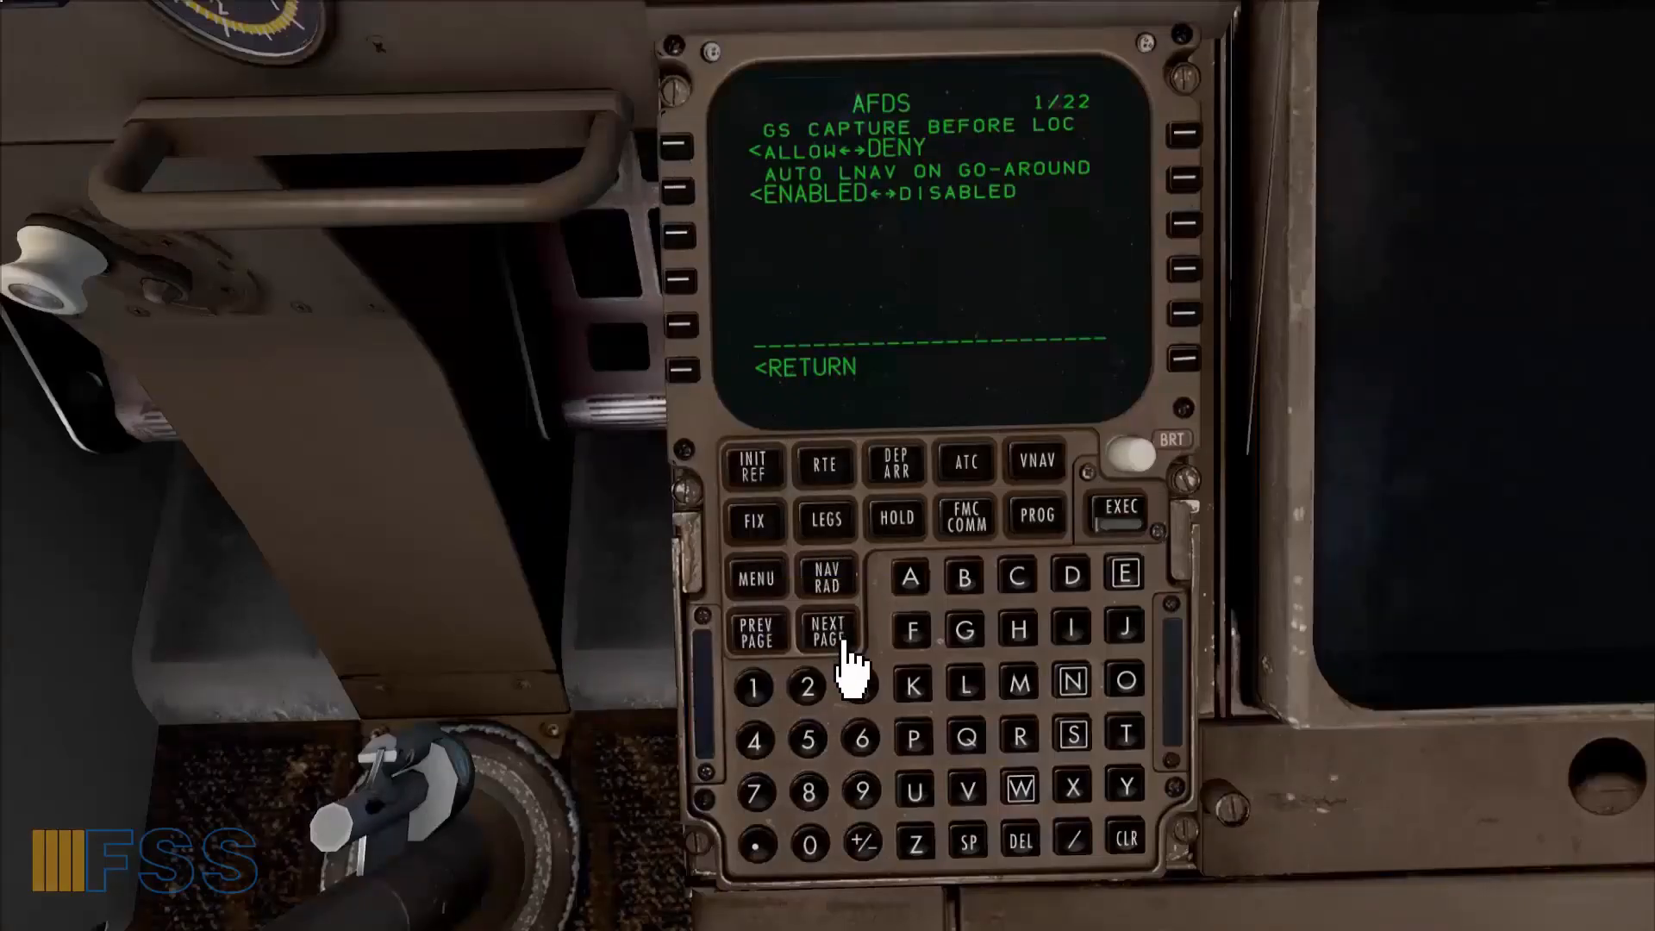
pyautogui.click(829, 627)
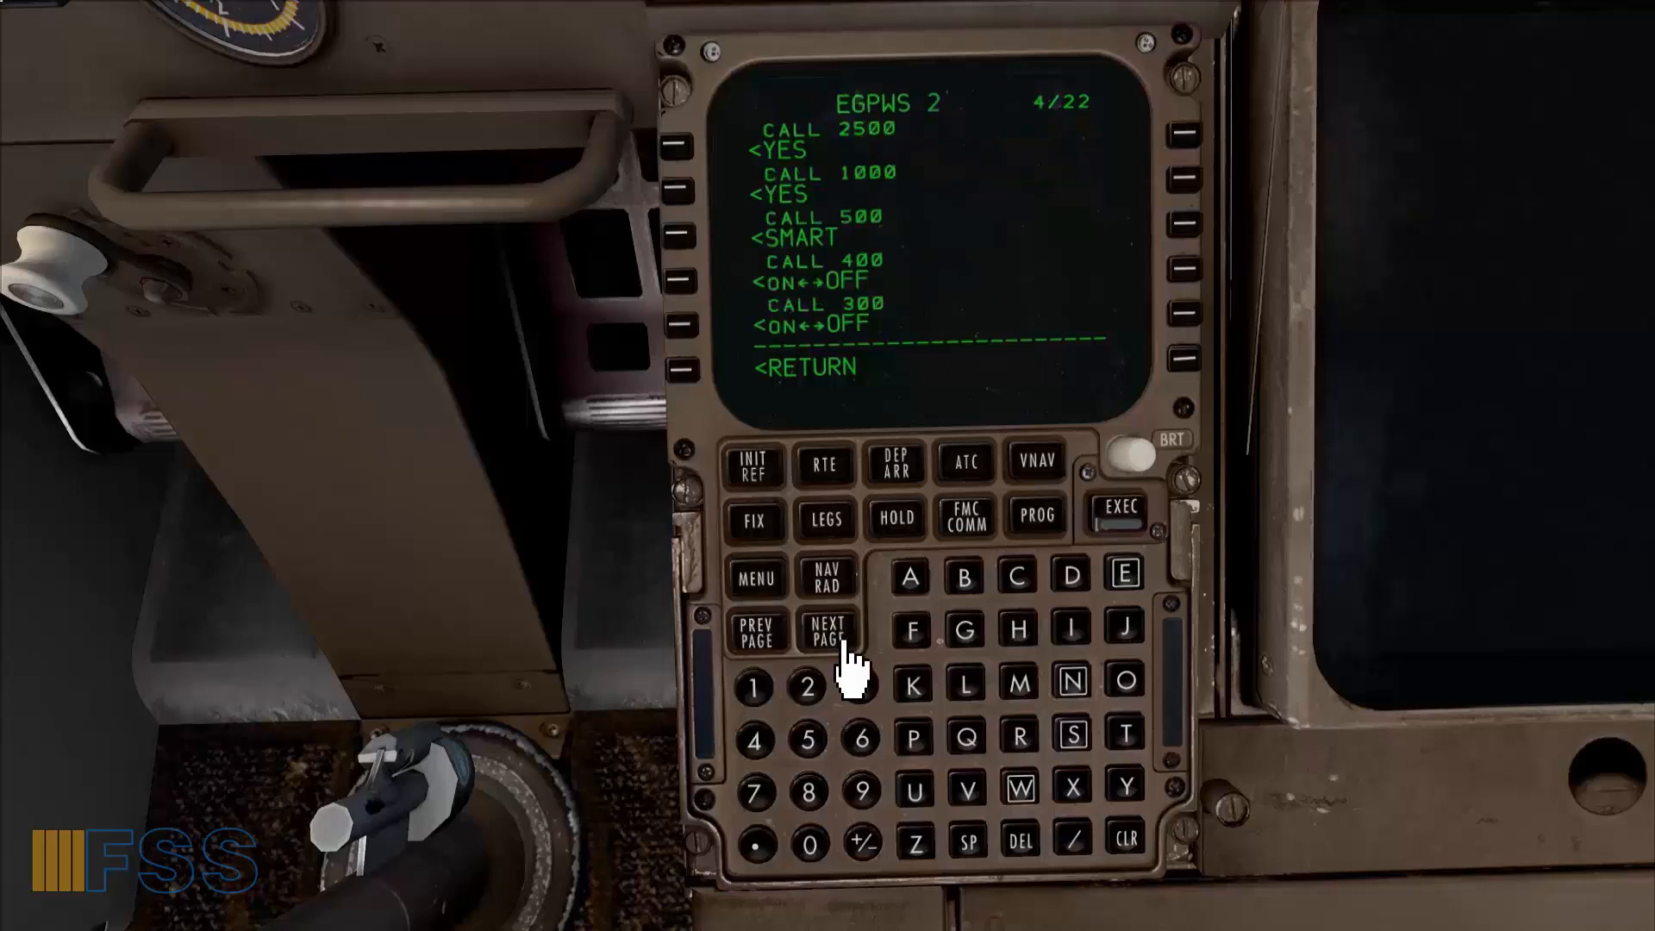
pyautogui.click(827, 631)
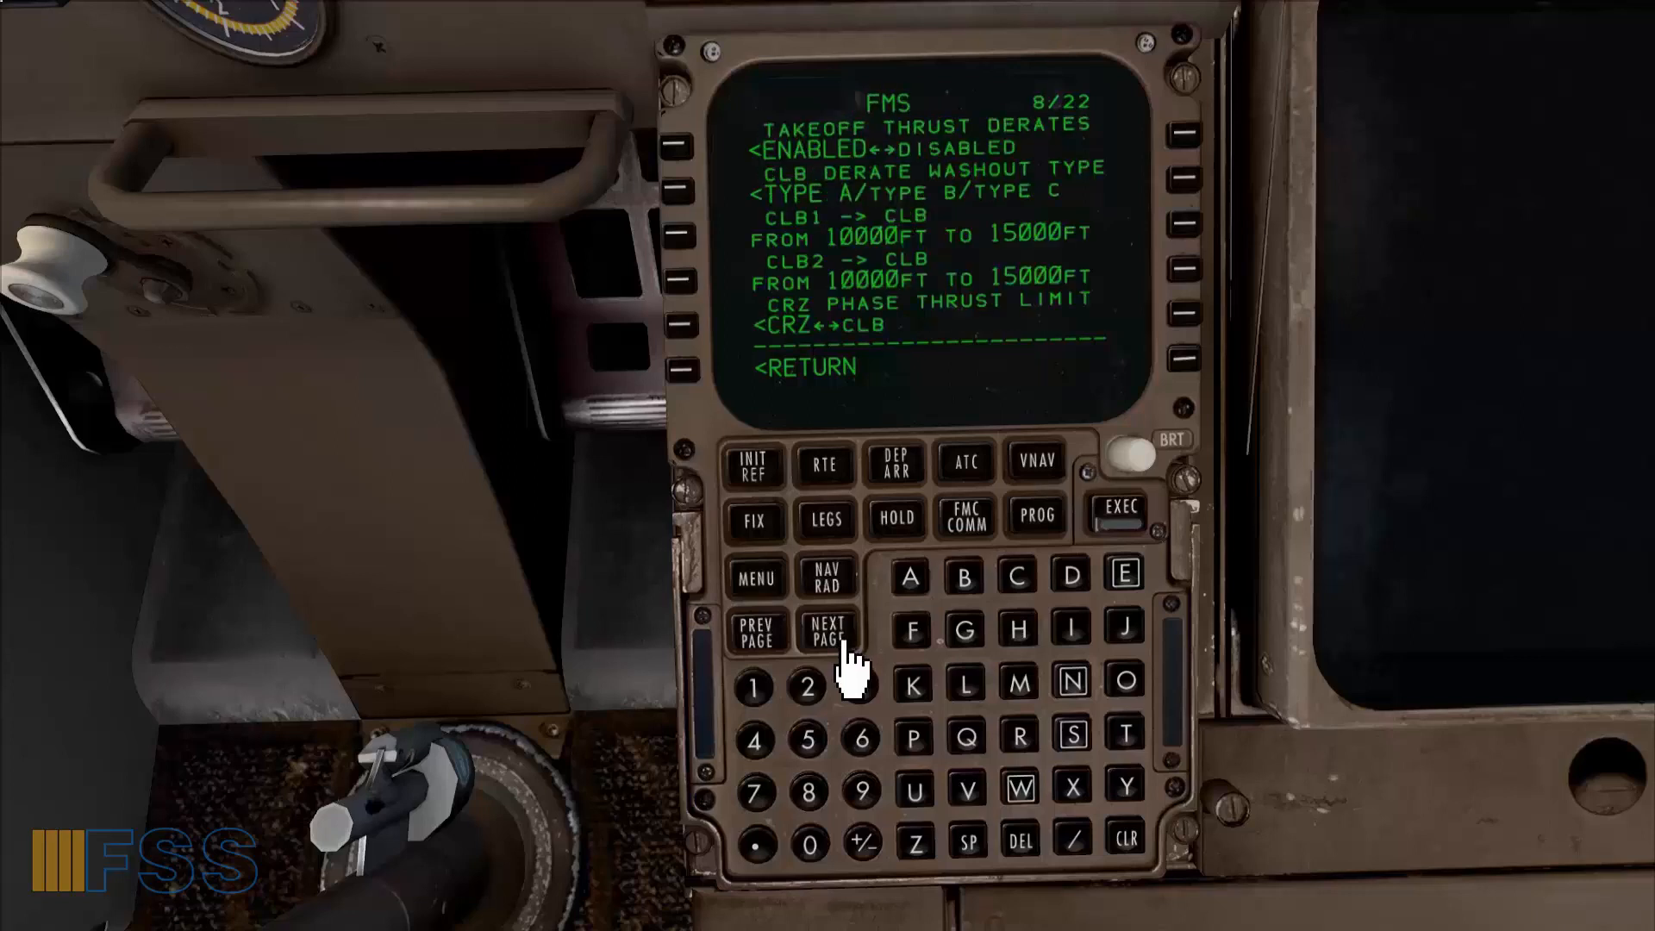
pyautogui.click(828, 631)
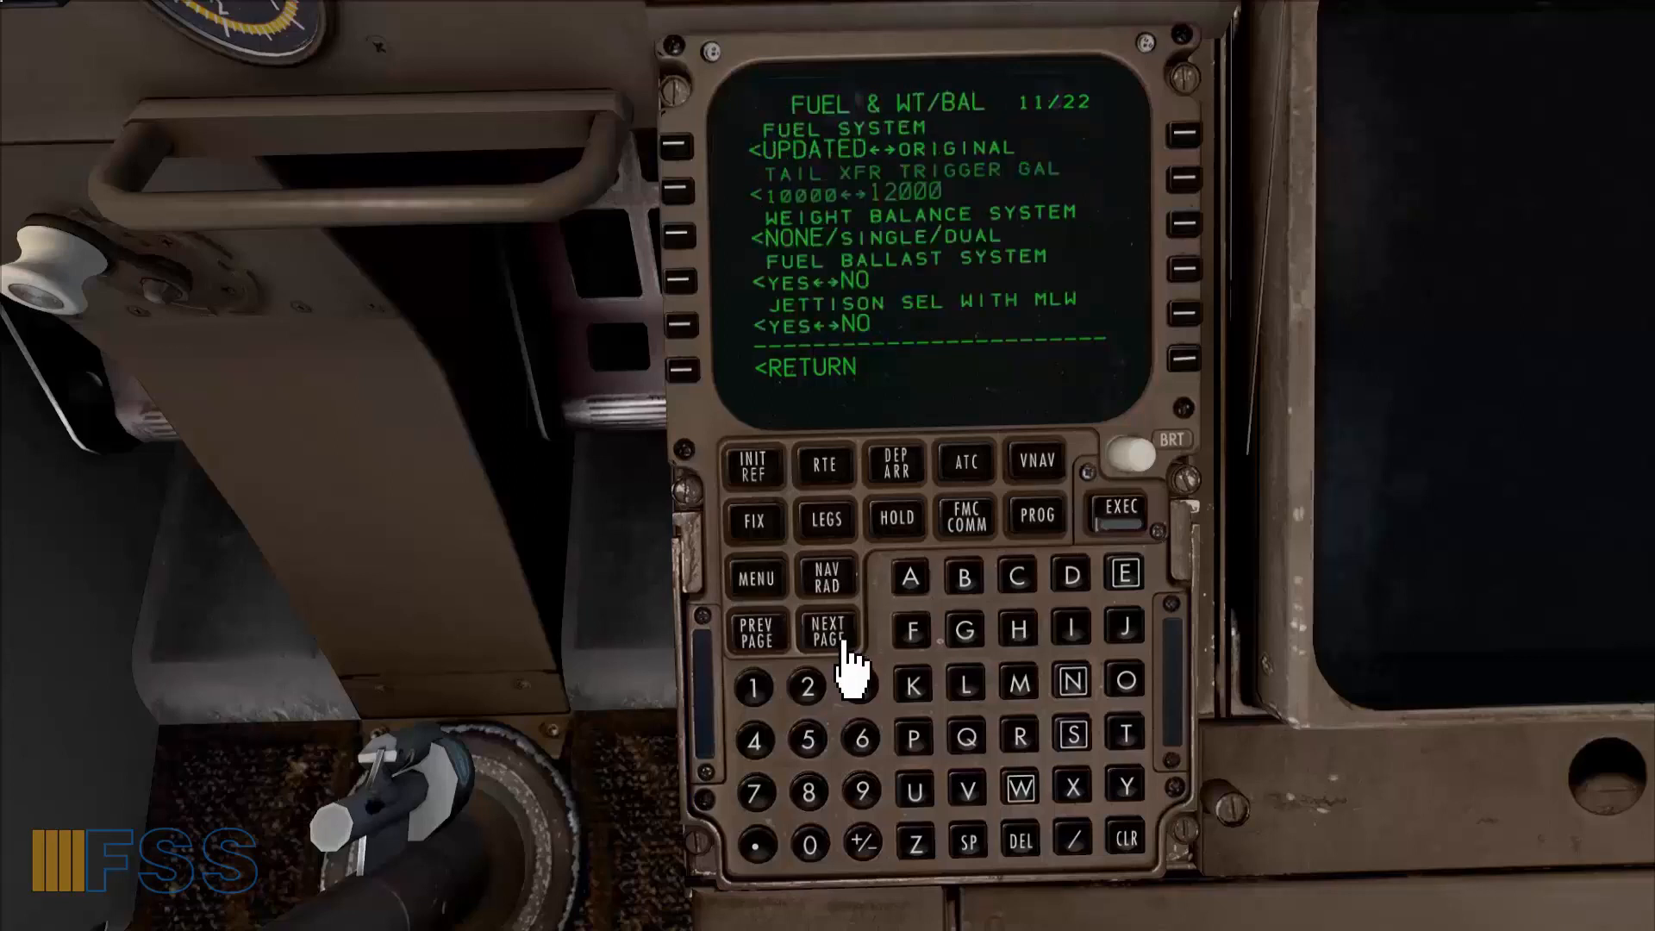
pyautogui.click(829, 631)
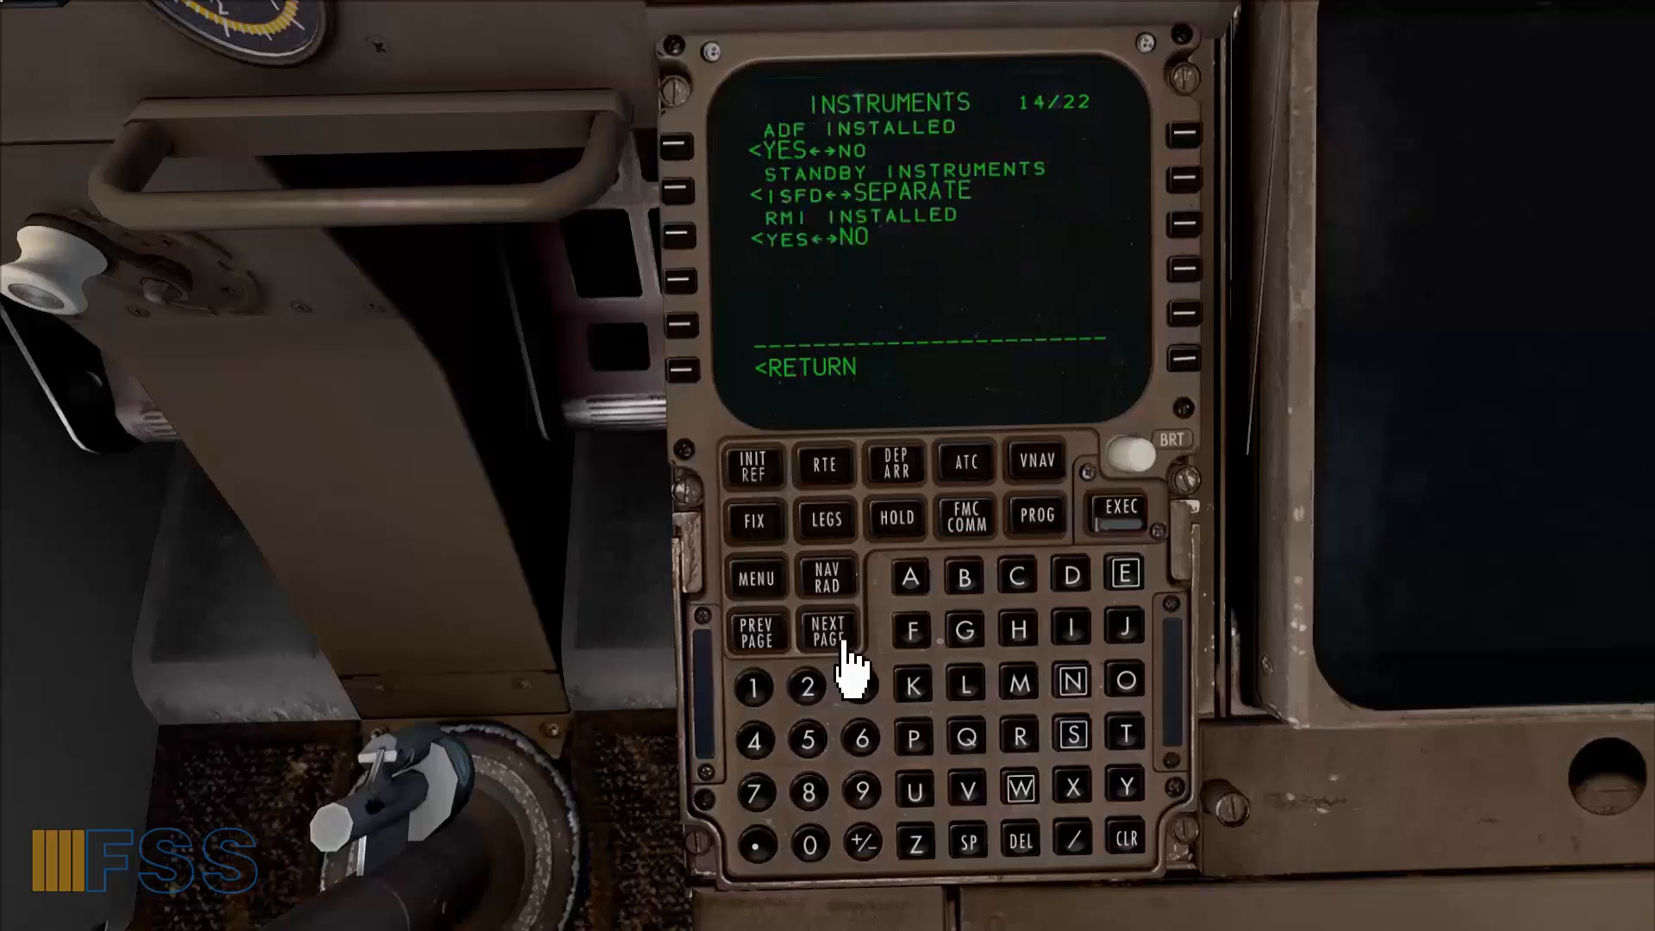
pyautogui.click(829, 629)
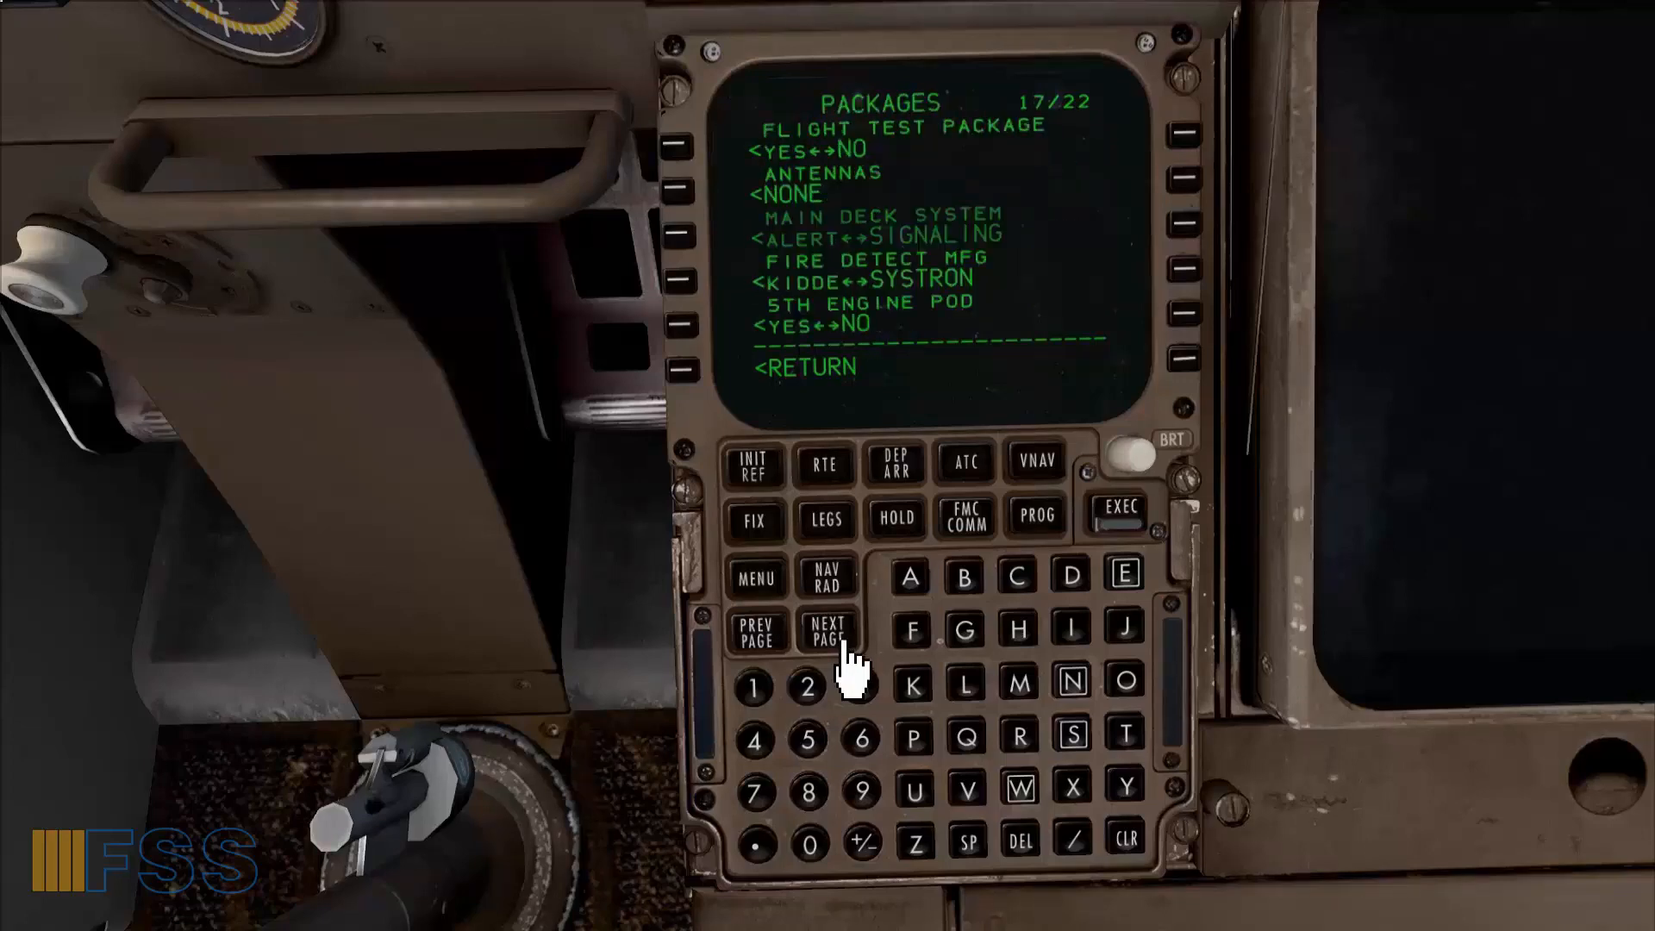
pyautogui.click(829, 631)
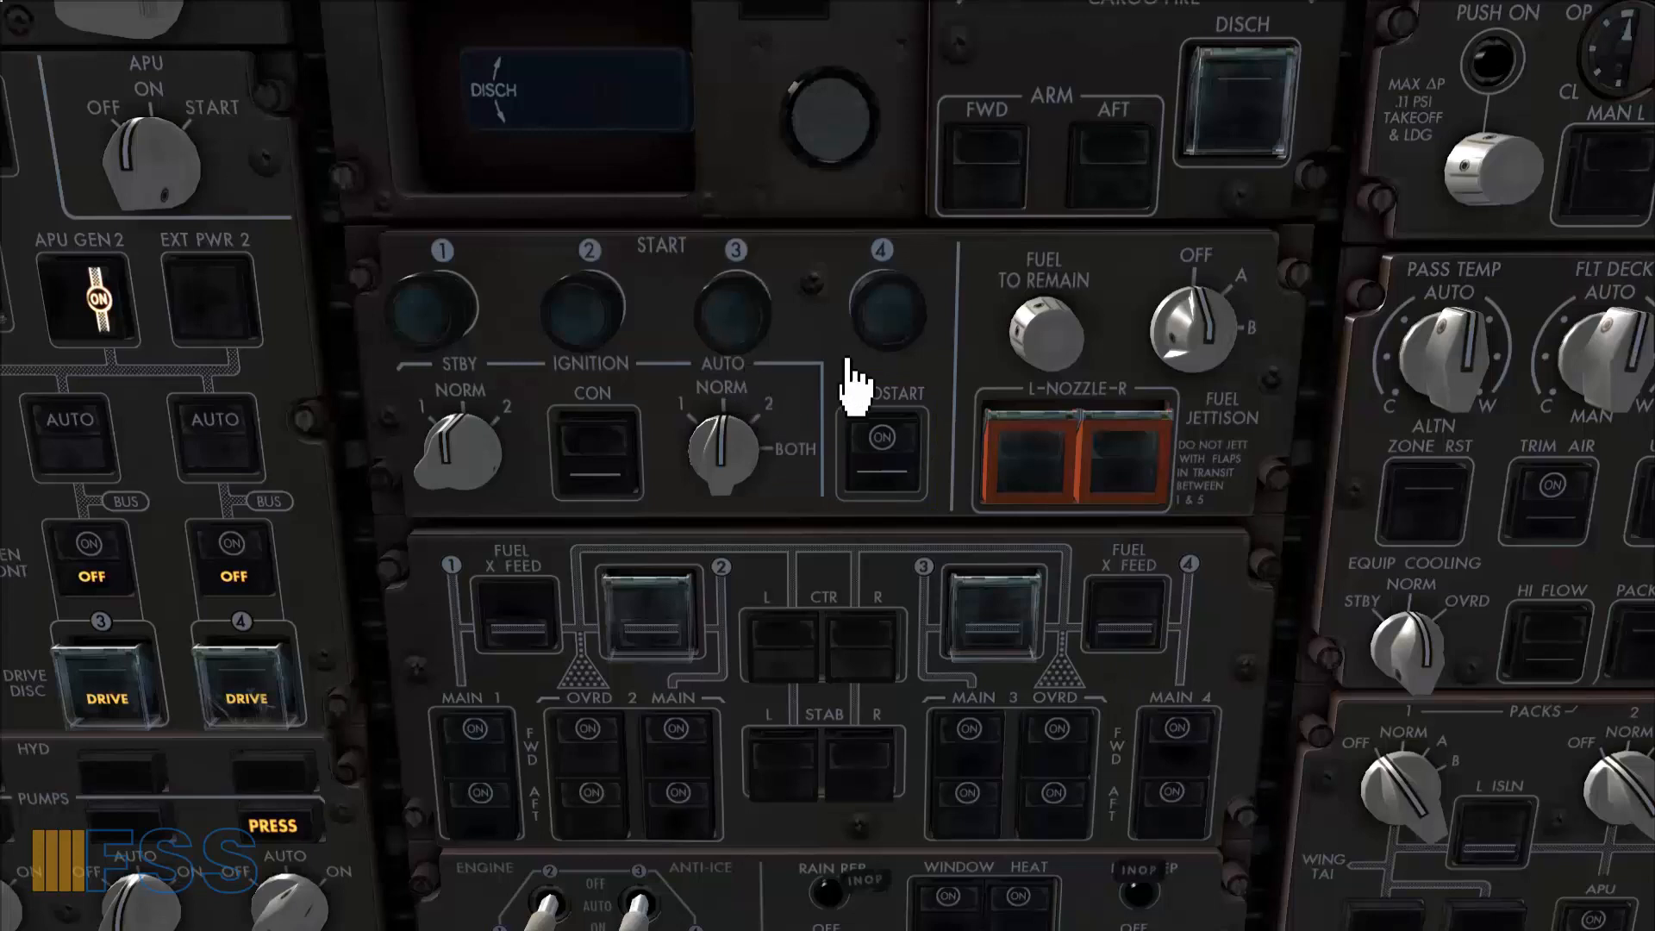
pyautogui.moveTo(1244, 876)
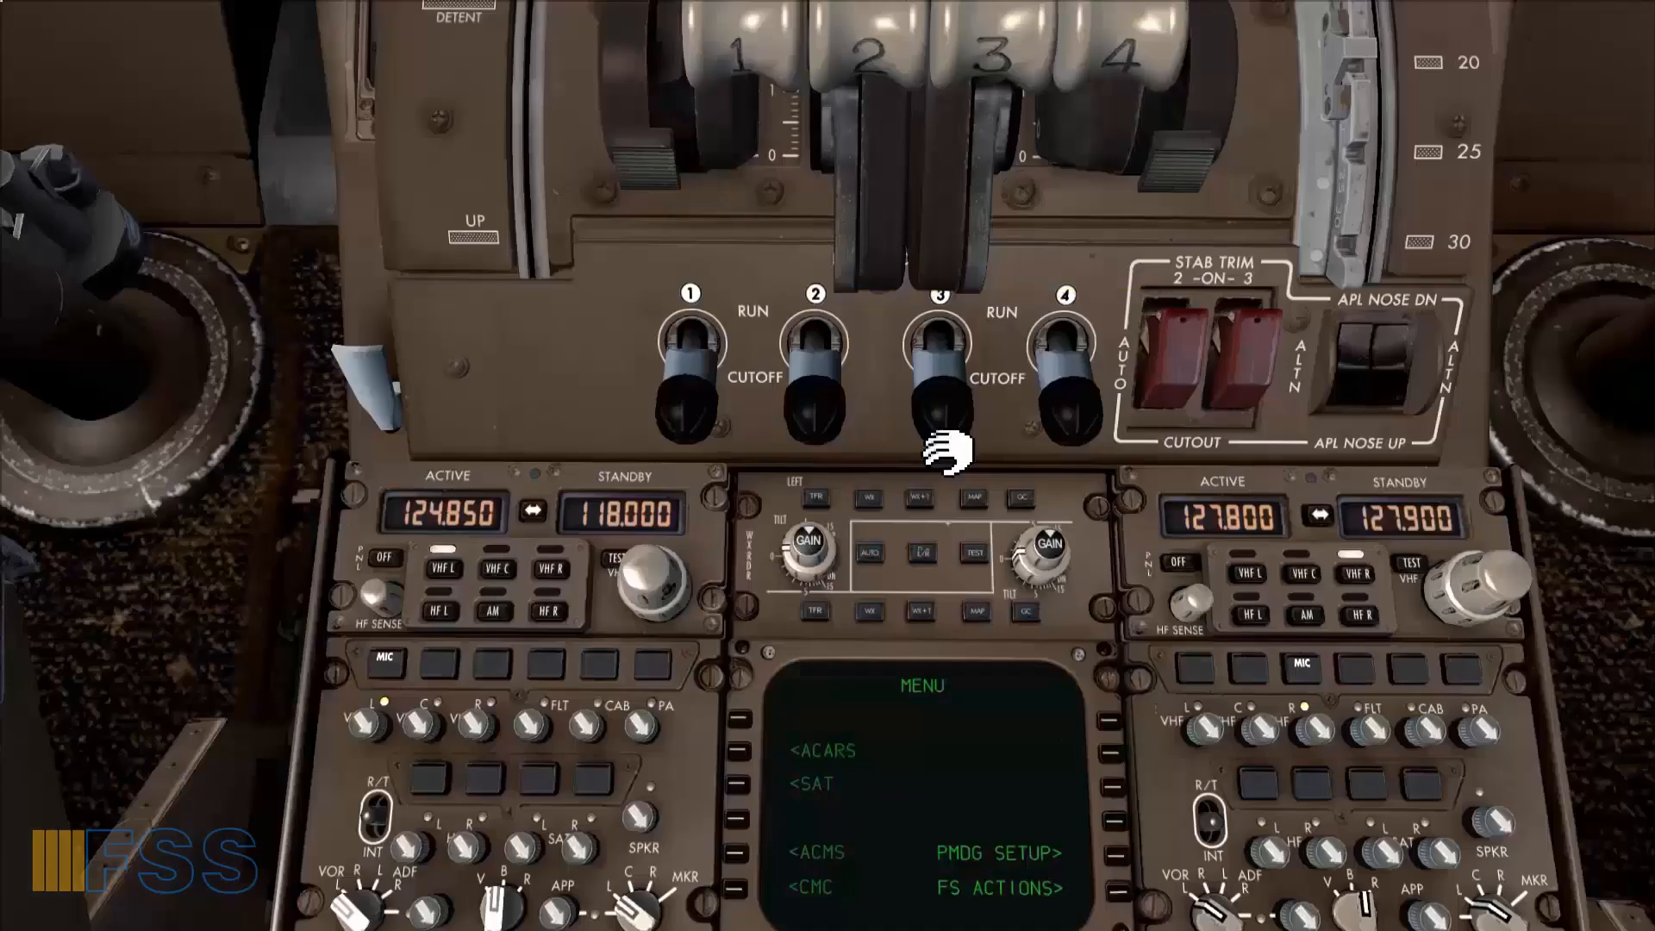
# Move fuel control switch 3 to RUN so engine 3 autostarts.
pyautogui.click(938, 338)
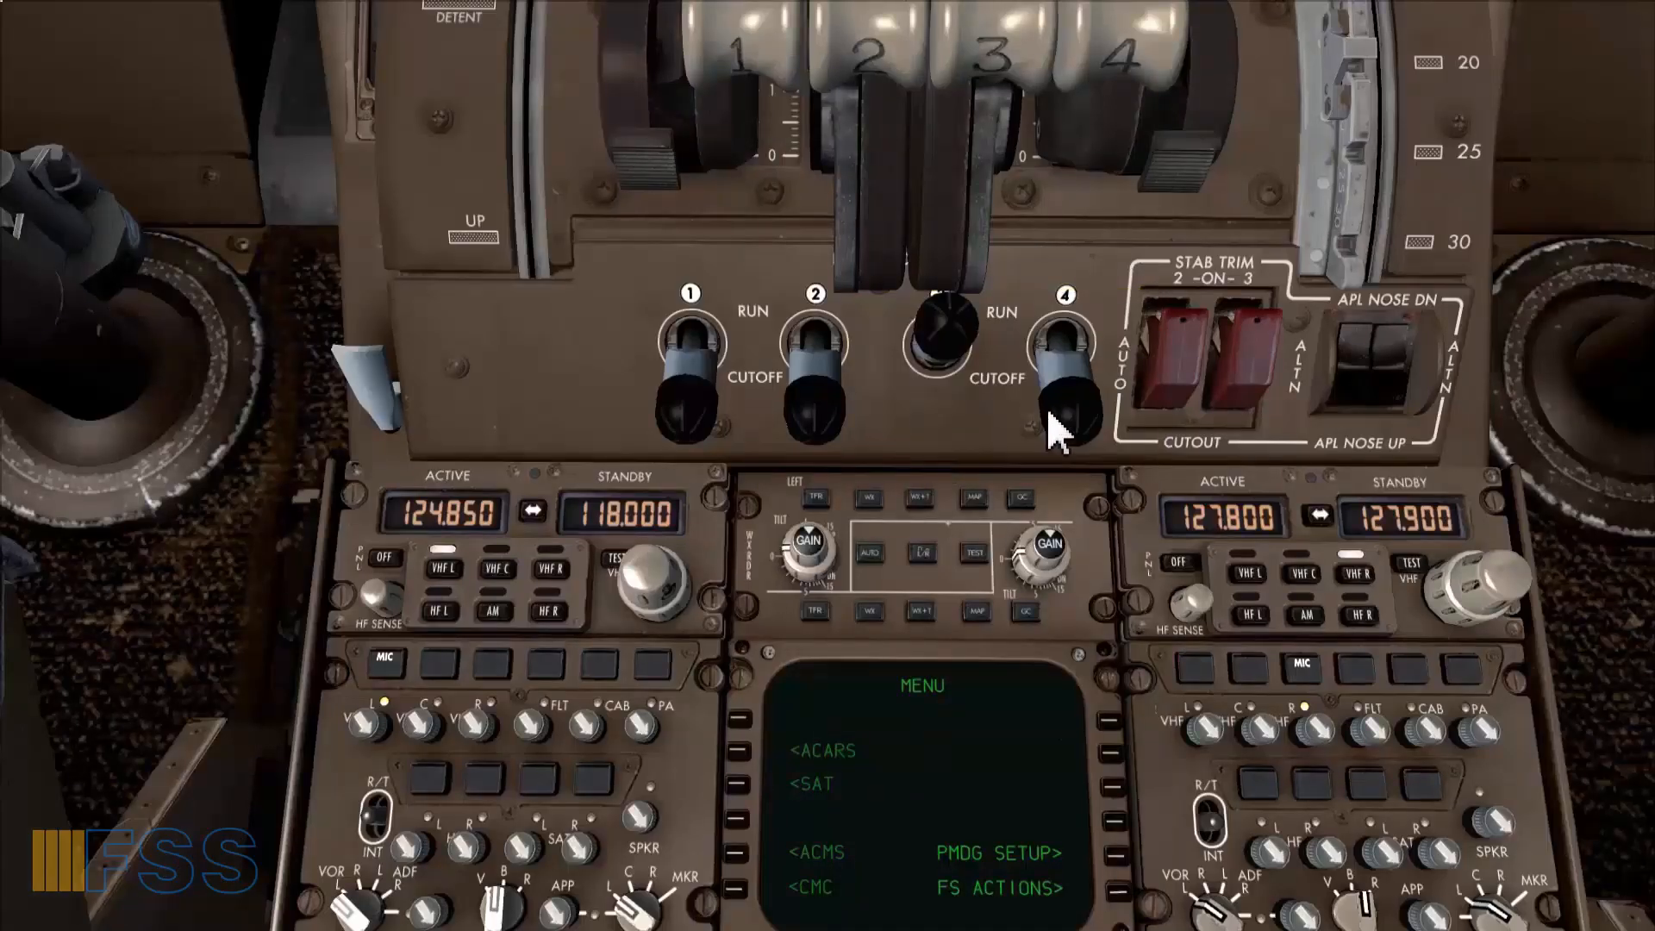